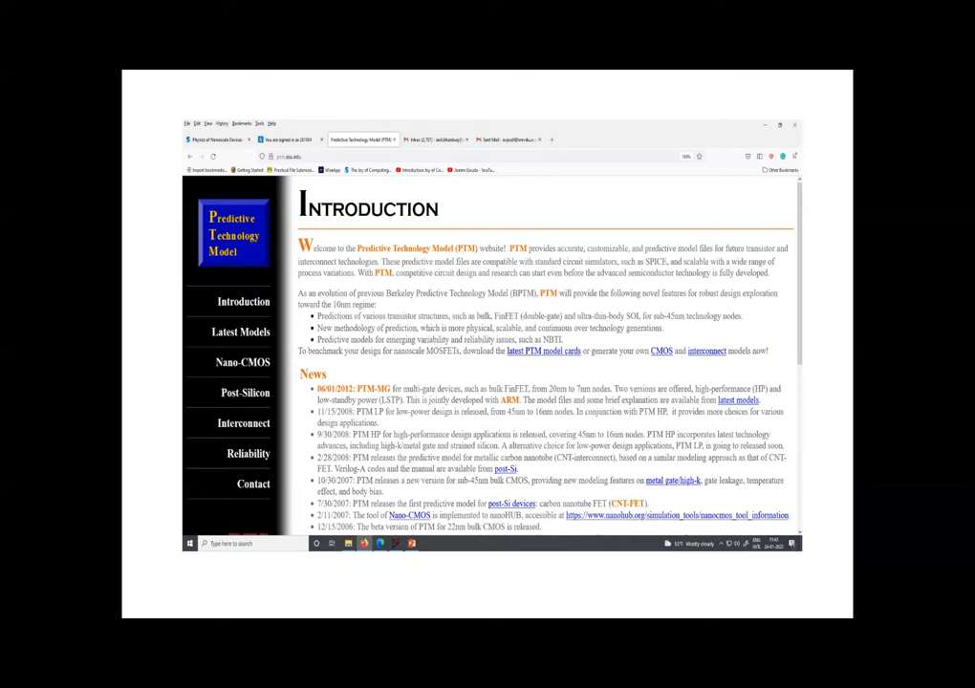
Step: Scroll the PTM page down to the Latest Models list of bulk CMOS model cards
{"action": "scroll", "scroll_direction": "down", "scroll_amount": 3}
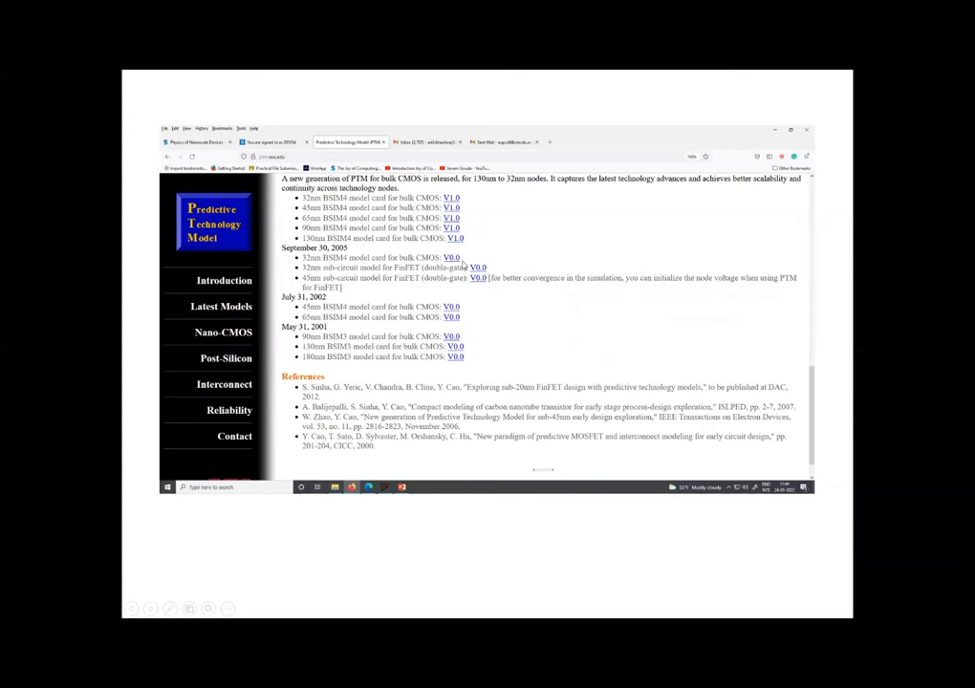
{"action": "mouse_move", "coordinate": [473, 368]}
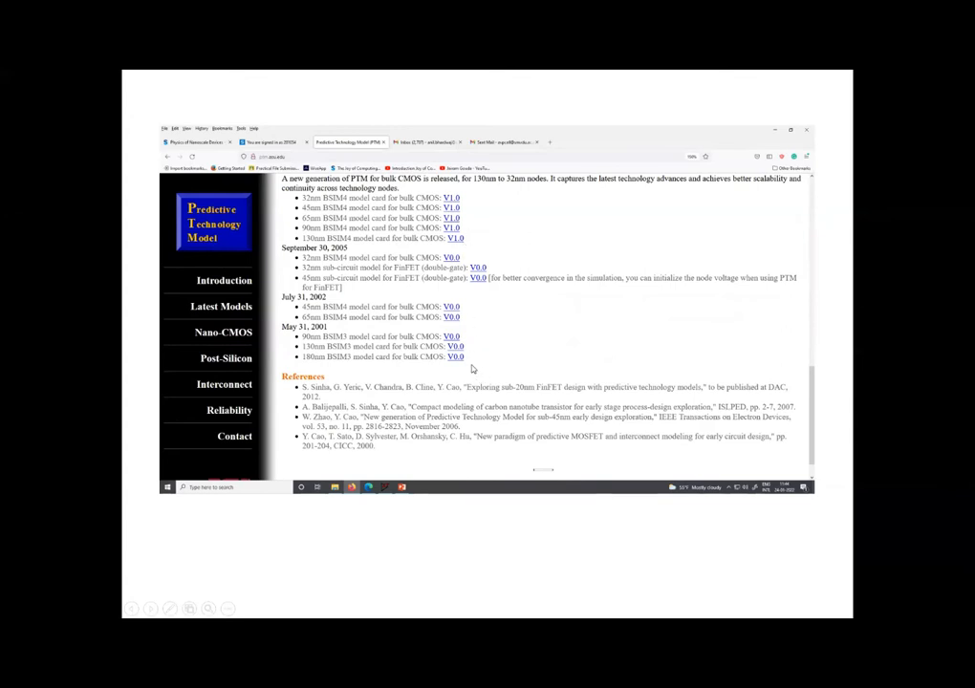
{"action": "mouse_move", "coordinate": [460, 328]}
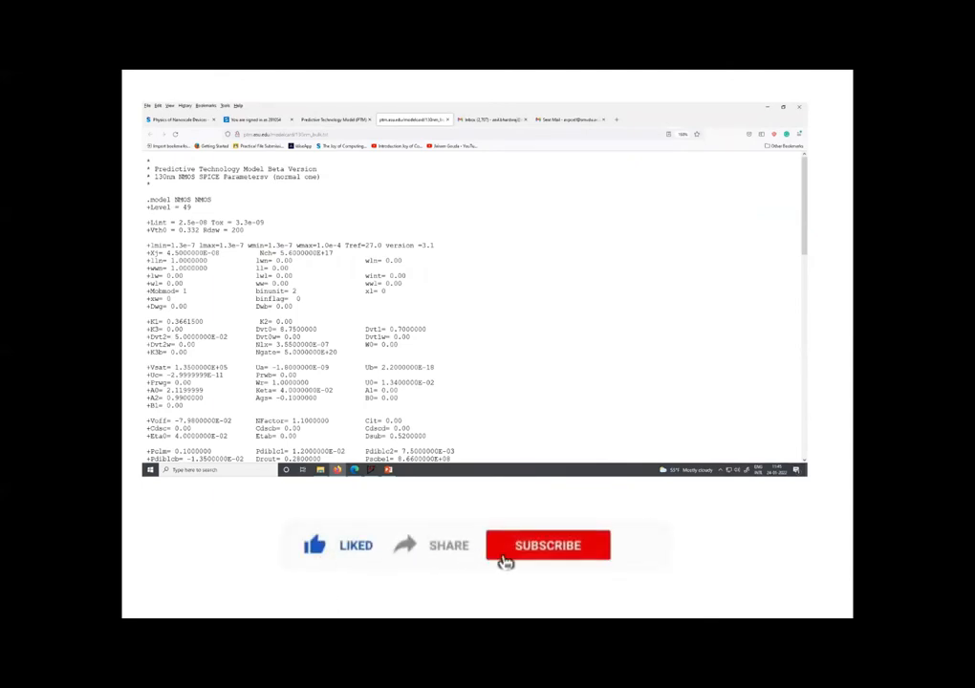
Step: Open the 130nm NMOS bulk CMOS model card text page from the PTM list
{"action": "left_click", "coordinate": [547, 544]}
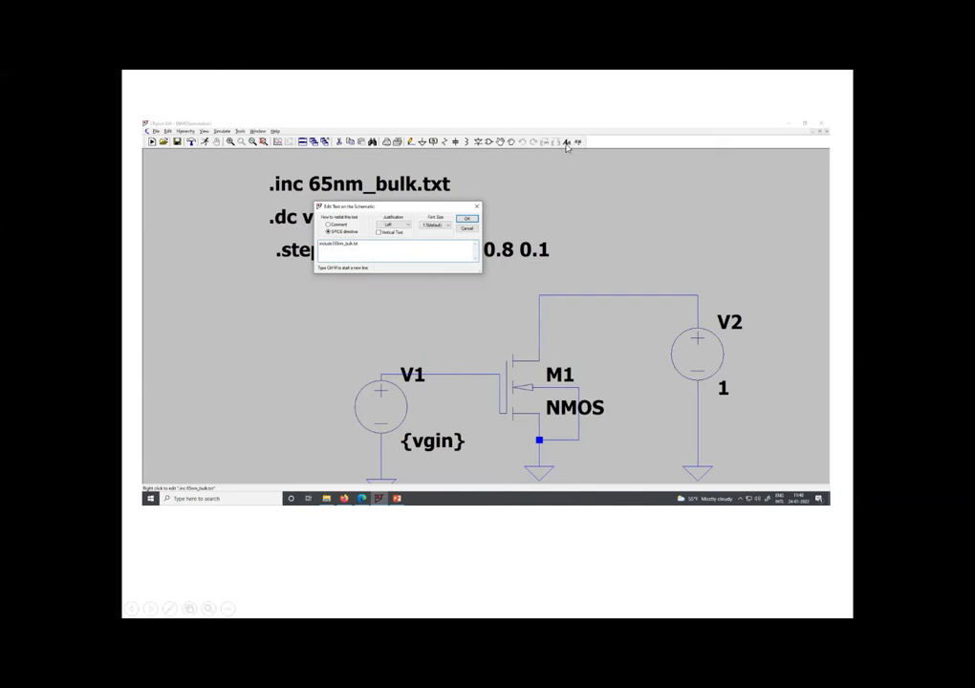
{"action": "mouse_move", "coordinate": [320, 212]}
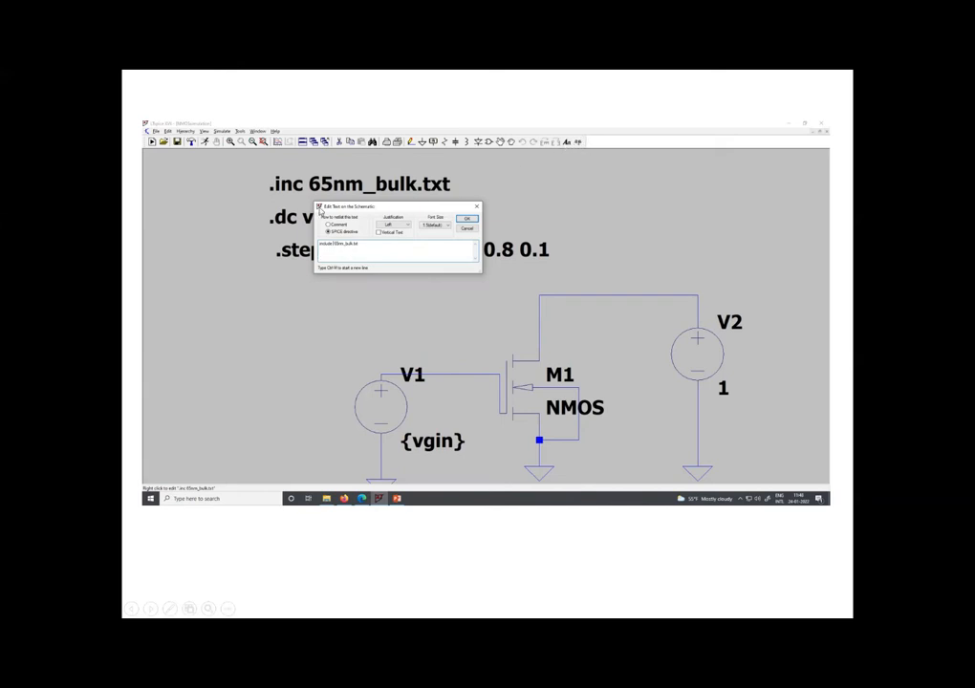
{"action": "mouse_move", "coordinate": [478, 272]}
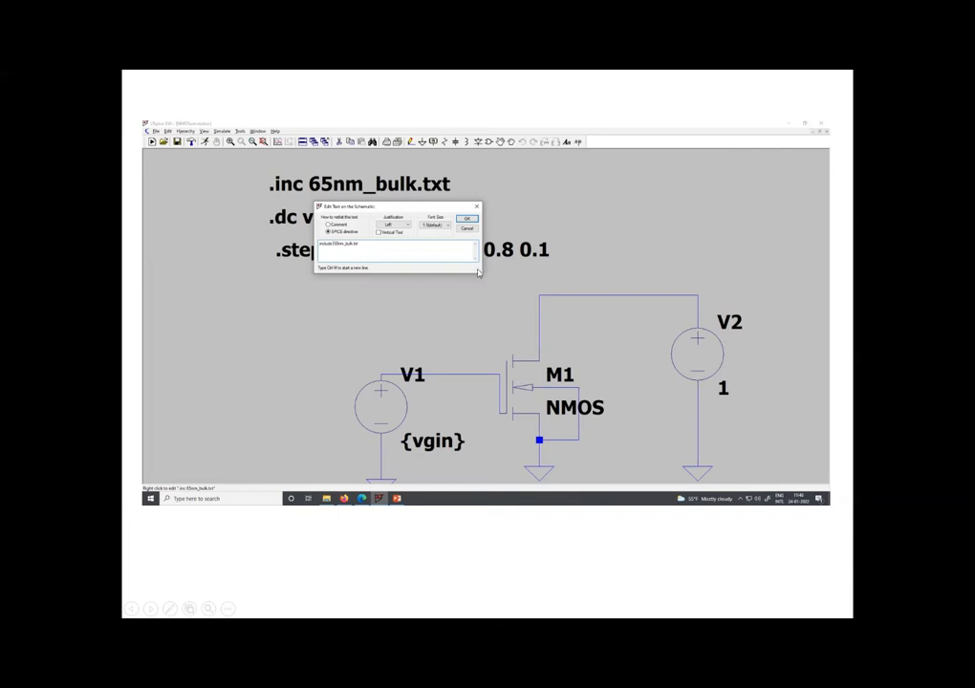
{"action": "mouse_move", "coordinate": [323, 251]}
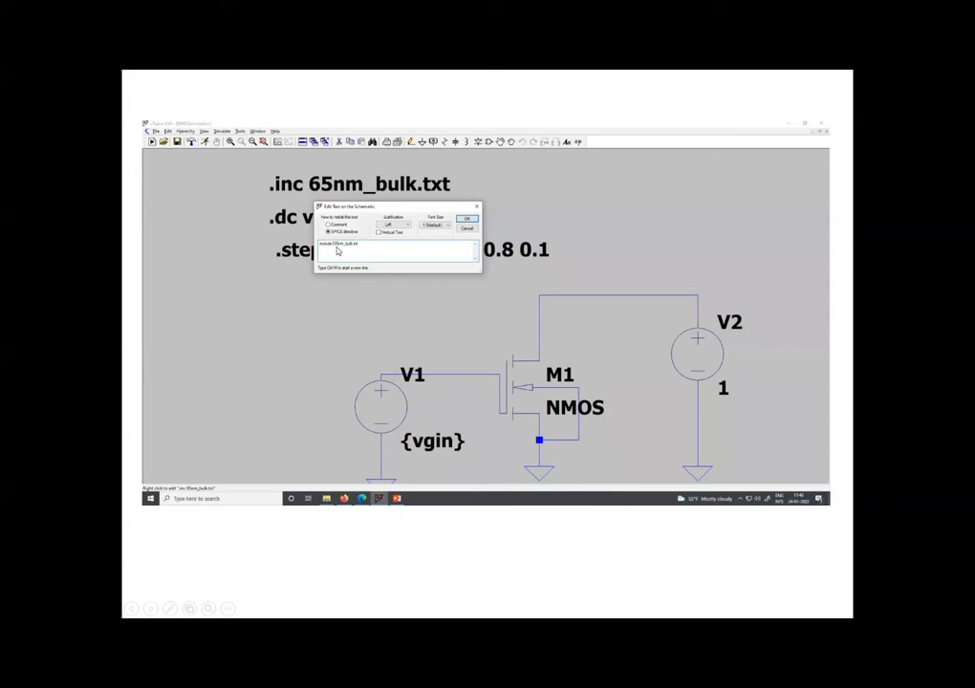
{"action": "mouse_move", "coordinate": [356, 251]}
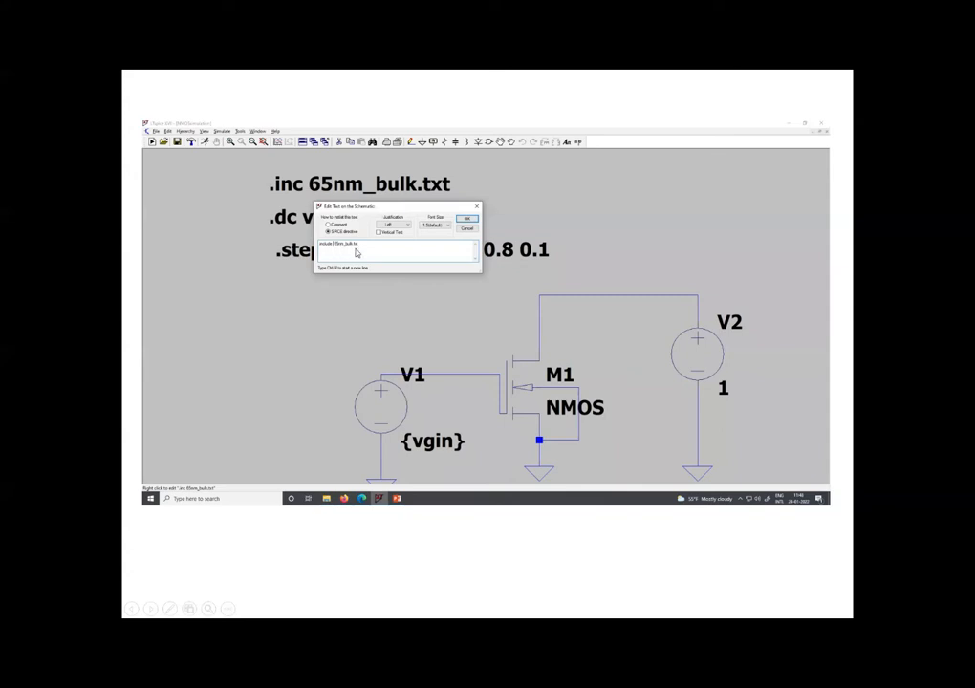
{"action": "mouse_move", "coordinate": [426, 297]}
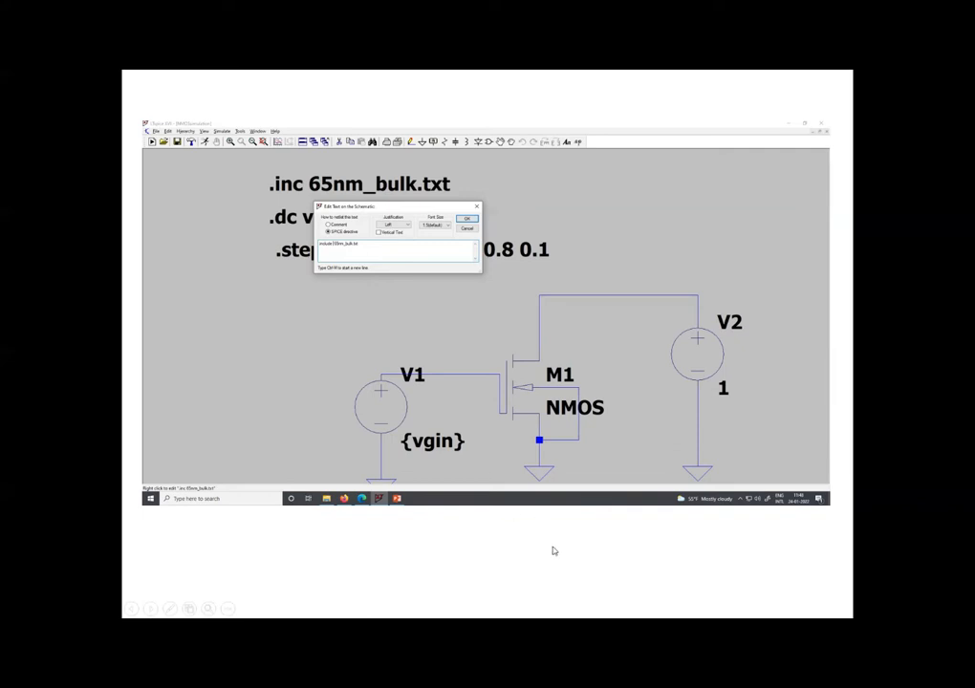
{"action": "mouse_move", "coordinate": [541, 584]}
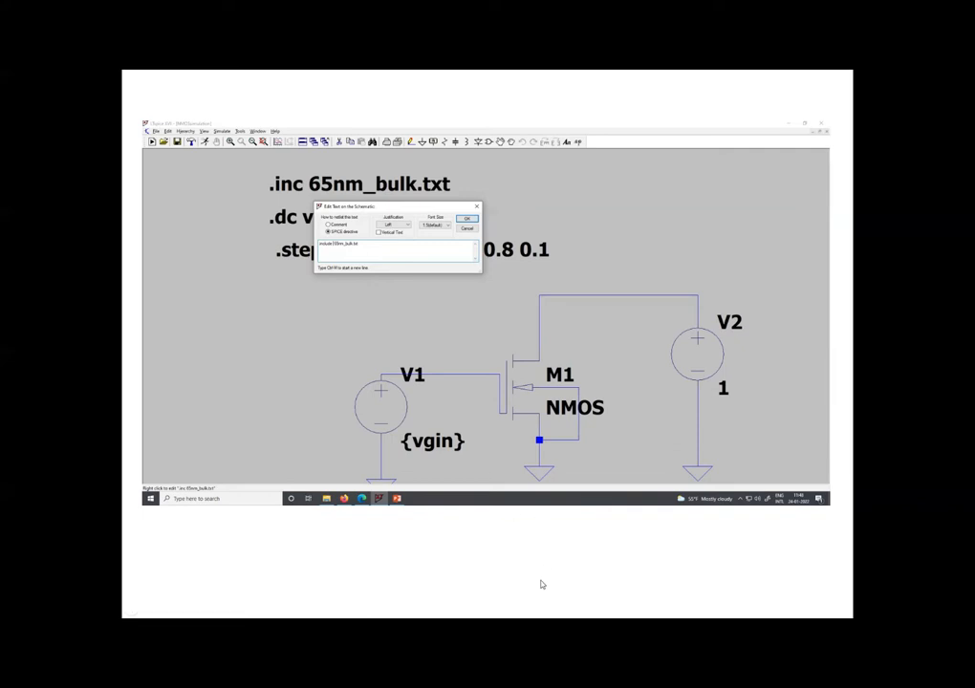
{"action": "mouse_move", "coordinate": [703, 596]}
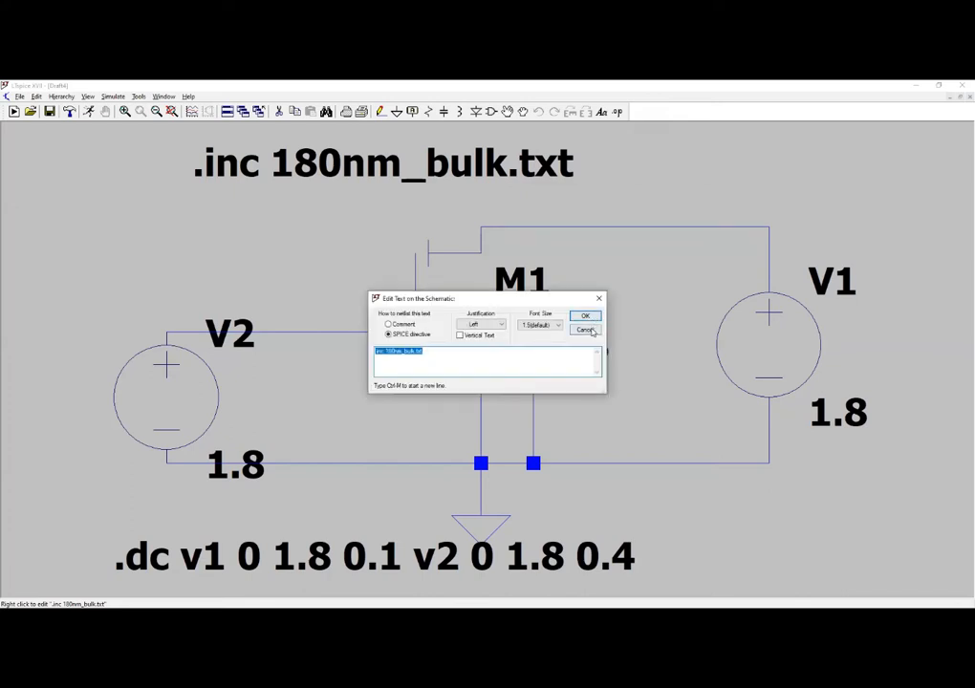
Step: Cancel the directive text edit and confirm the .lib/.inc Editor without changes
{"action": "left_click", "coordinate": [585, 315]}
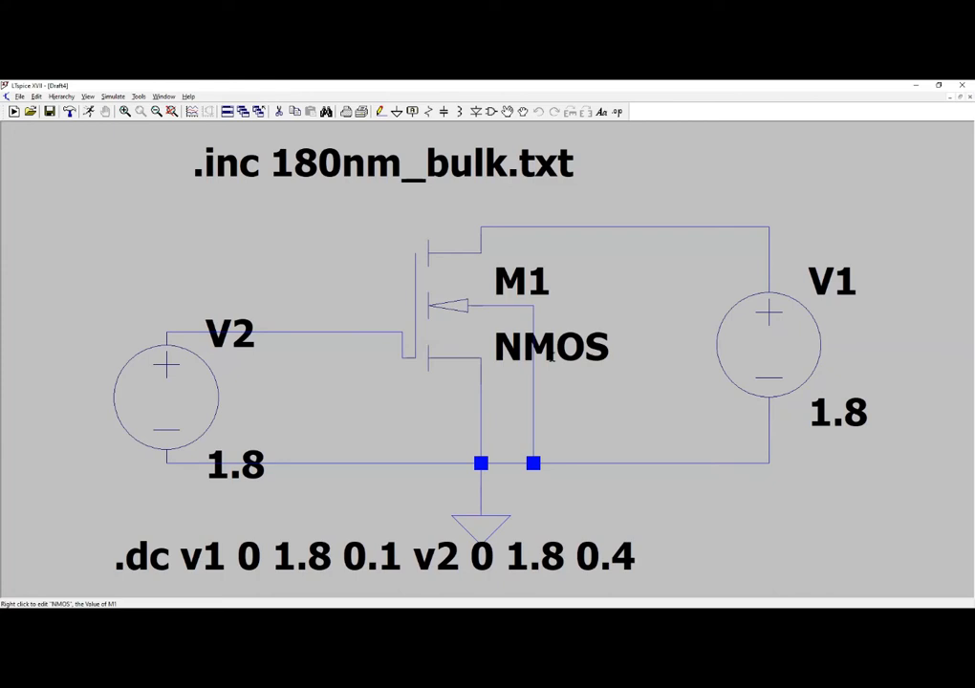
{"action": "mouse_move", "coordinate": [528, 399]}
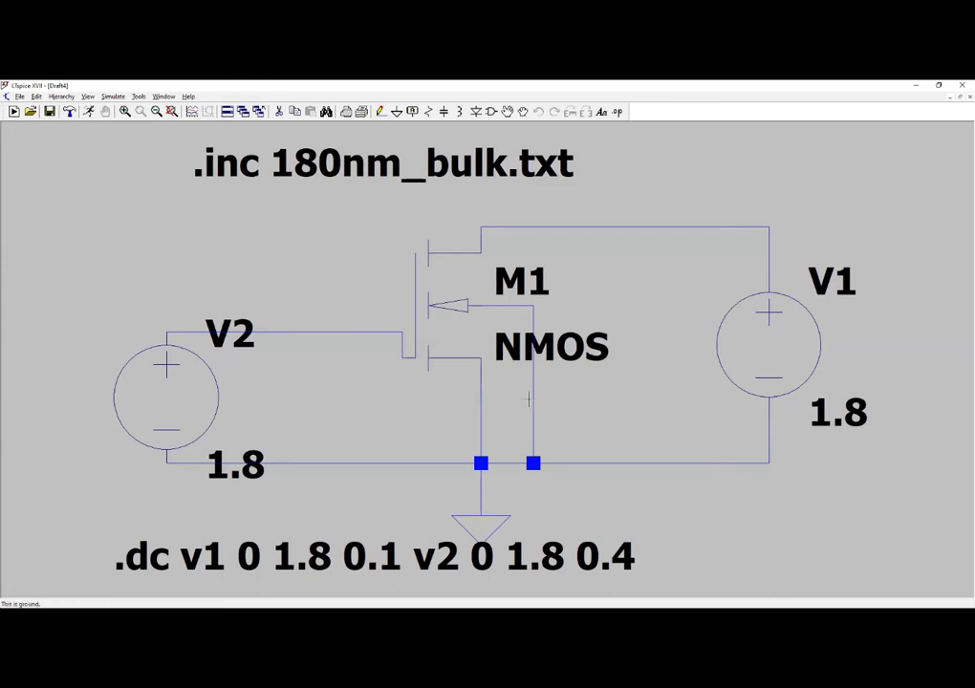
{"action": "mouse_move", "coordinate": [528, 398]}
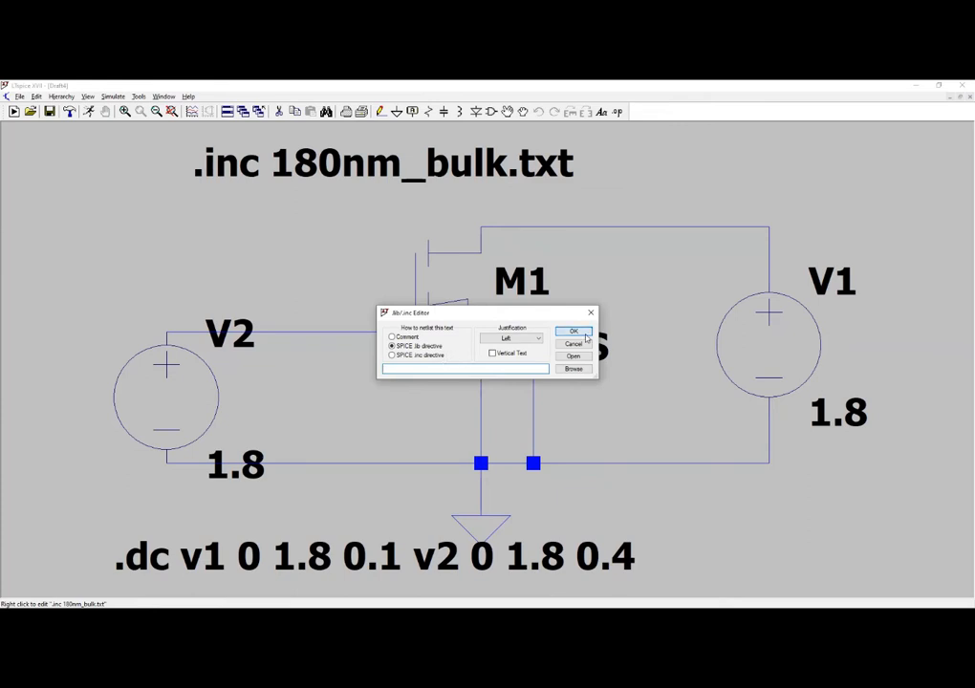
{"action": "left_click", "coordinate": [573, 331]}
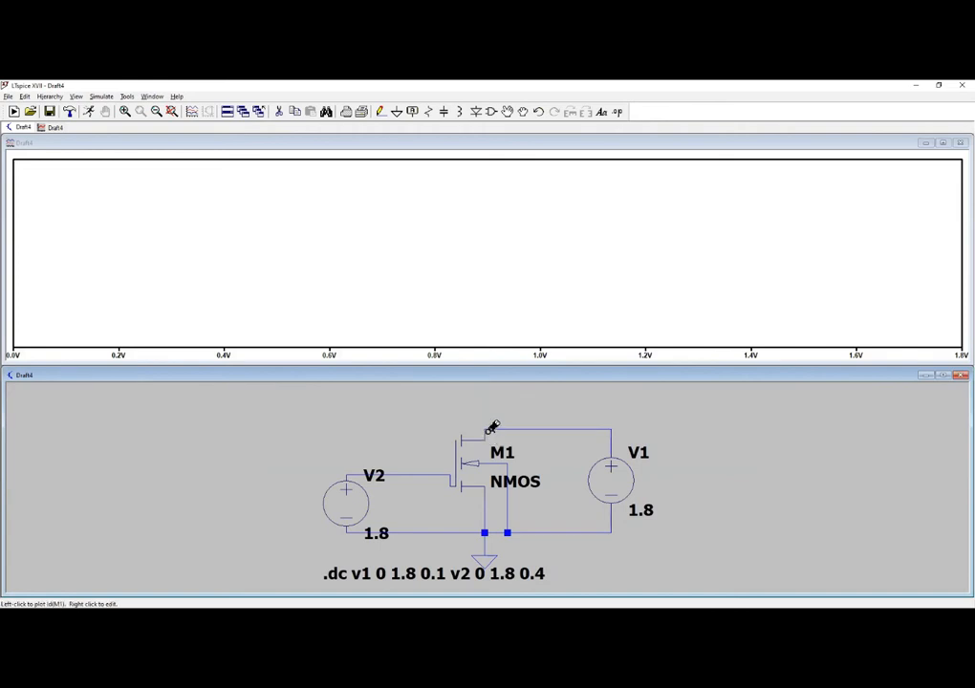
Step: Probe M1's drain to plot Id(M1) across all V2 steps
{"action": "left_click", "coordinate": [482, 437]}
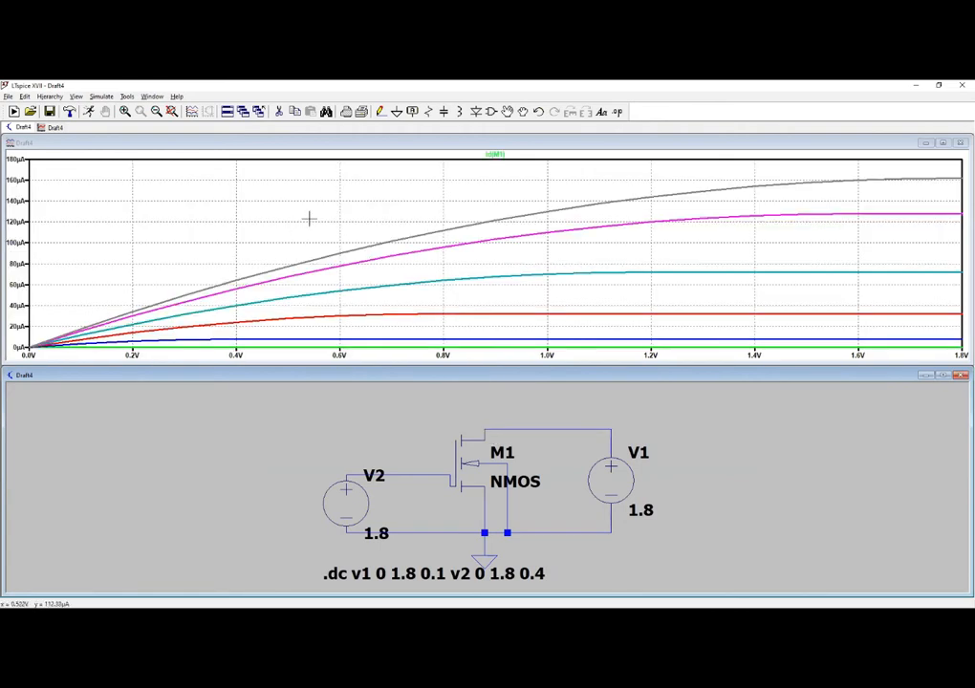
{"action": "mouse_move", "coordinate": [207, 246]}
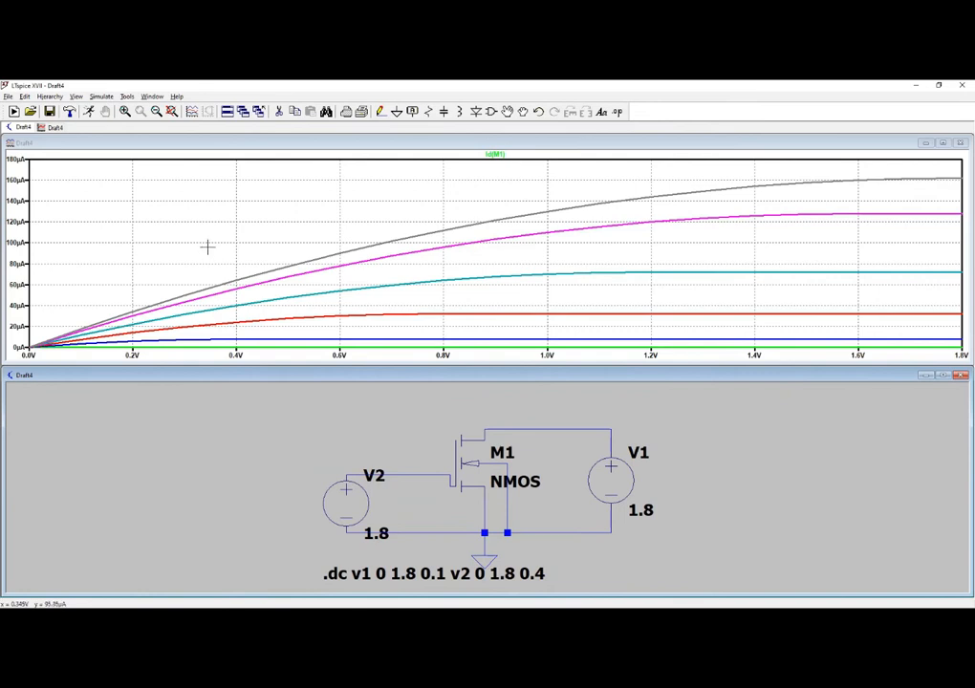
{"action": "mouse_move", "coordinate": [90, 174]}
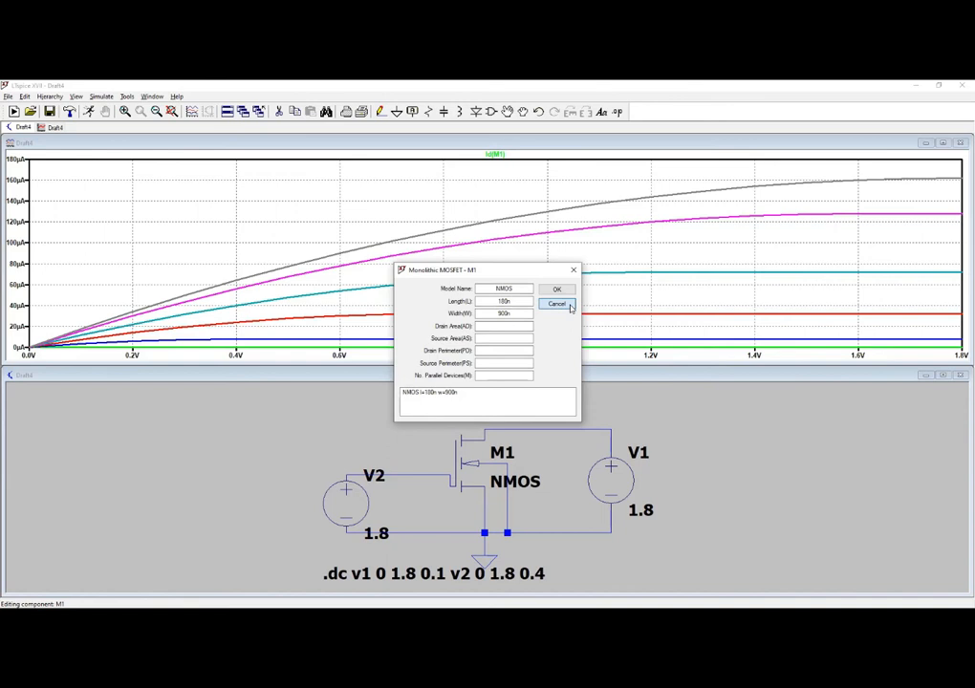
Step: Cancel M1's properties and place a '.inc 180nm_bulk.txt' SPICE directive
{"action": "left_click", "coordinate": [557, 304]}
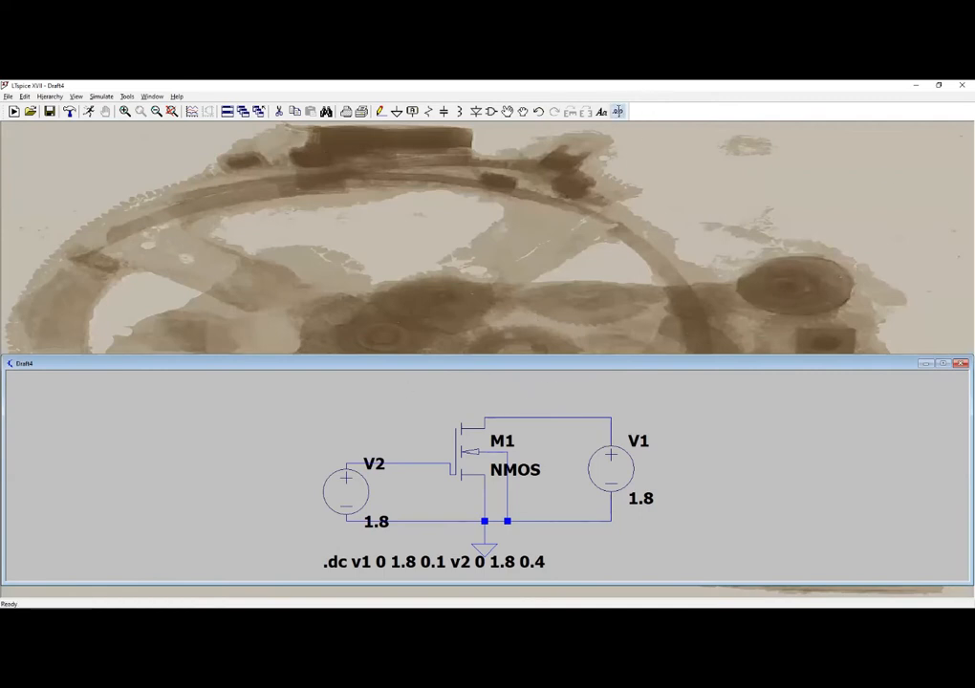
{"action": "left_click", "coordinate": [617, 110]}
{"action": "type", "text": ".inc 180nm_bulk.txt"}
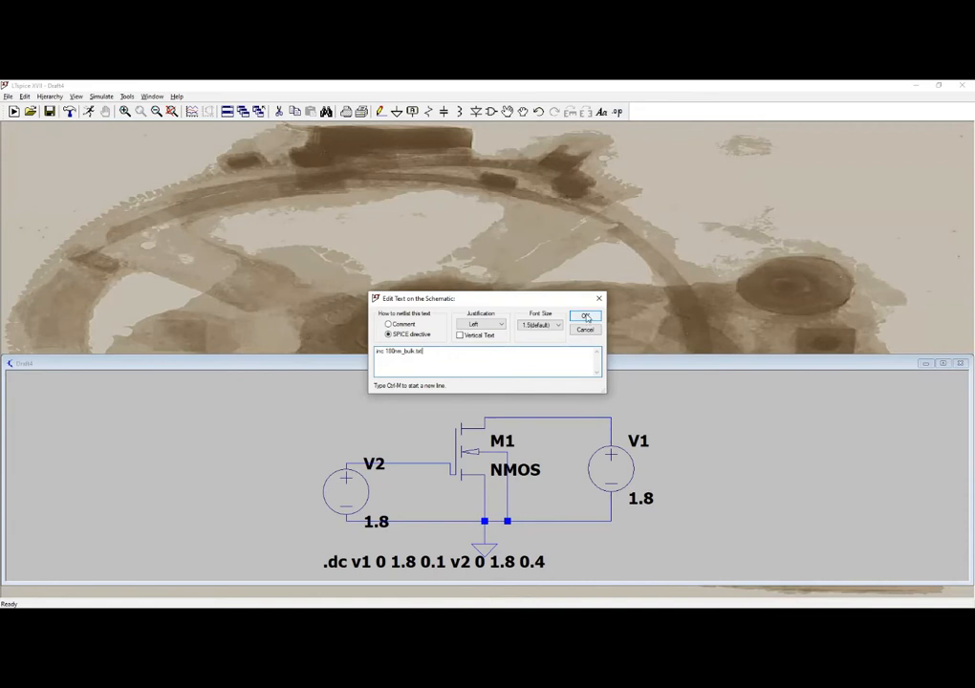
{"action": "mouse_move", "coordinate": [563, 325]}
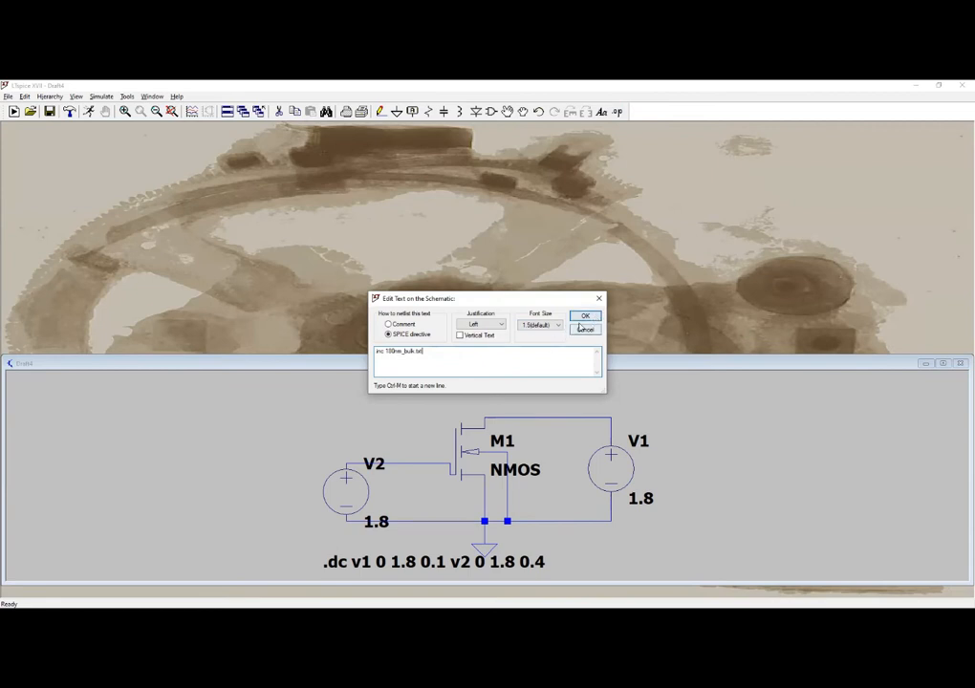
{"action": "left_click", "coordinate": [585, 315]}
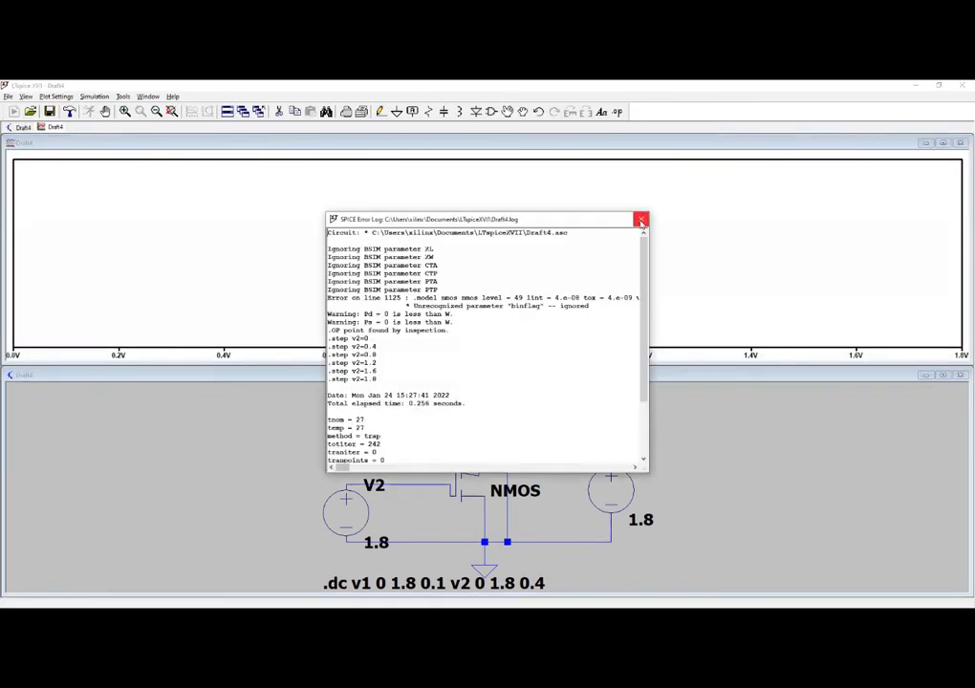
Step: Dismiss the error log and plot Id(M1) using the 180nm model
{"action": "left_click", "coordinate": [641, 220]}
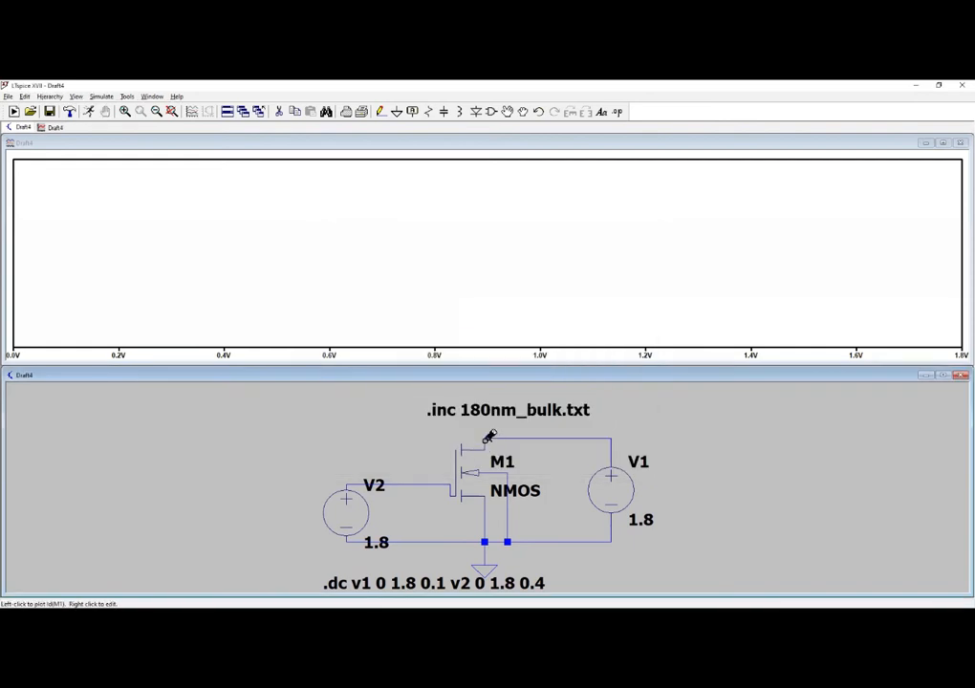
{"action": "left_click", "coordinate": [488, 440]}
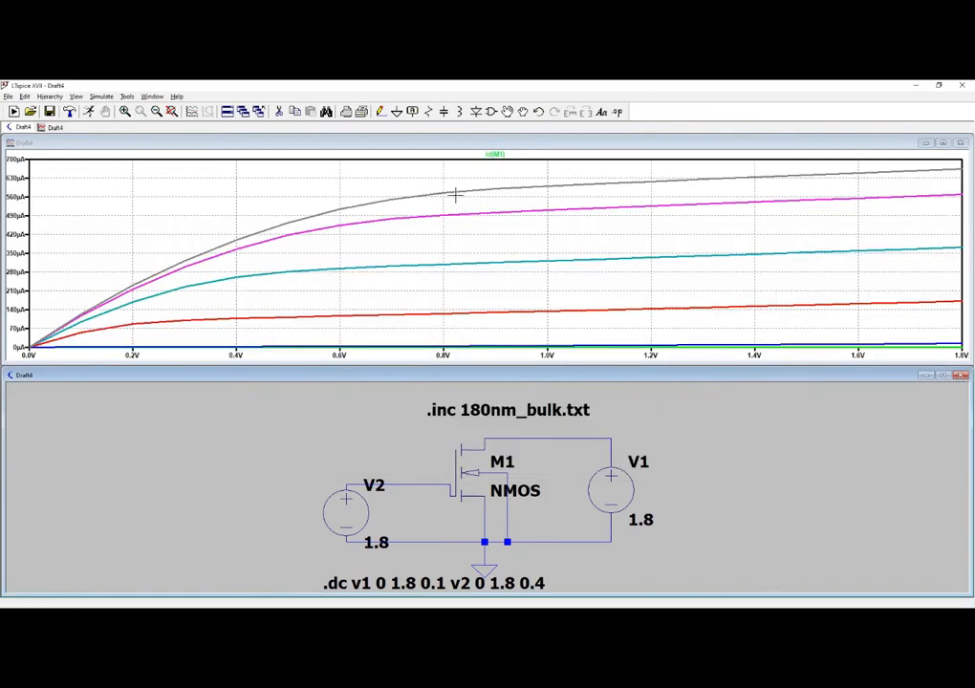
{"action": "mouse_move", "coordinate": [612, 184]}
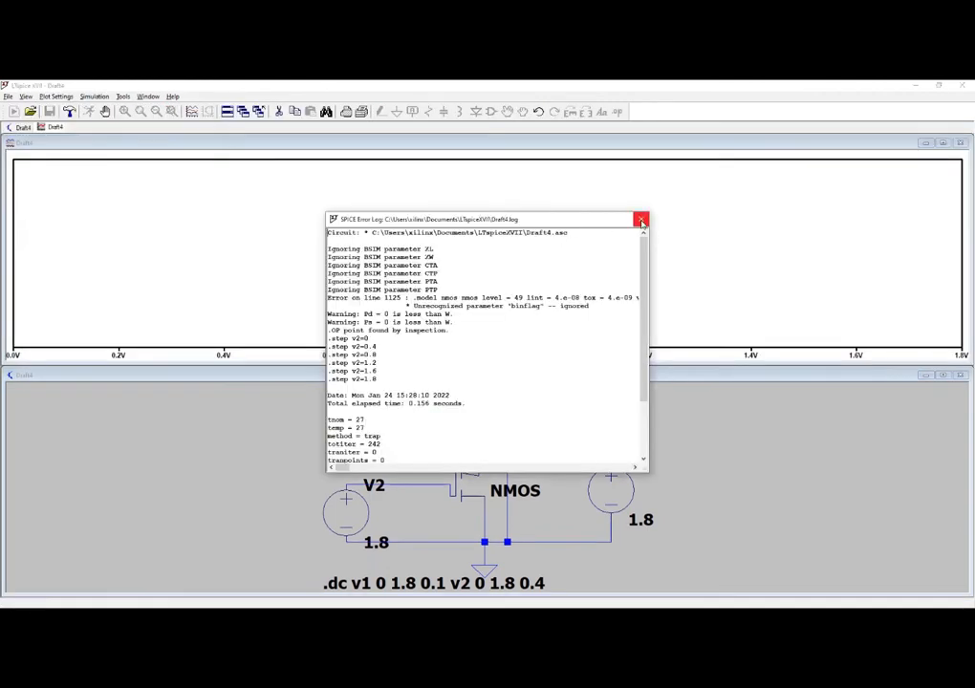
Step: Dismiss the error log, view Id(M1) peaking near 400 µA, and open M1's properties
{"action": "left_click", "coordinate": [641, 219]}
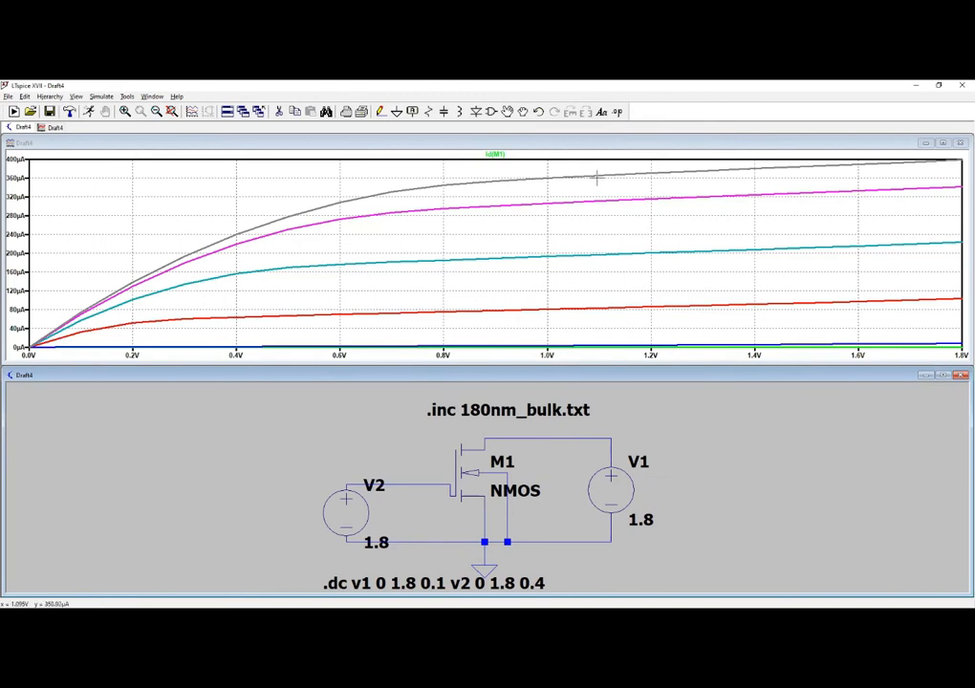
{"action": "mouse_move", "coordinate": [578, 169]}
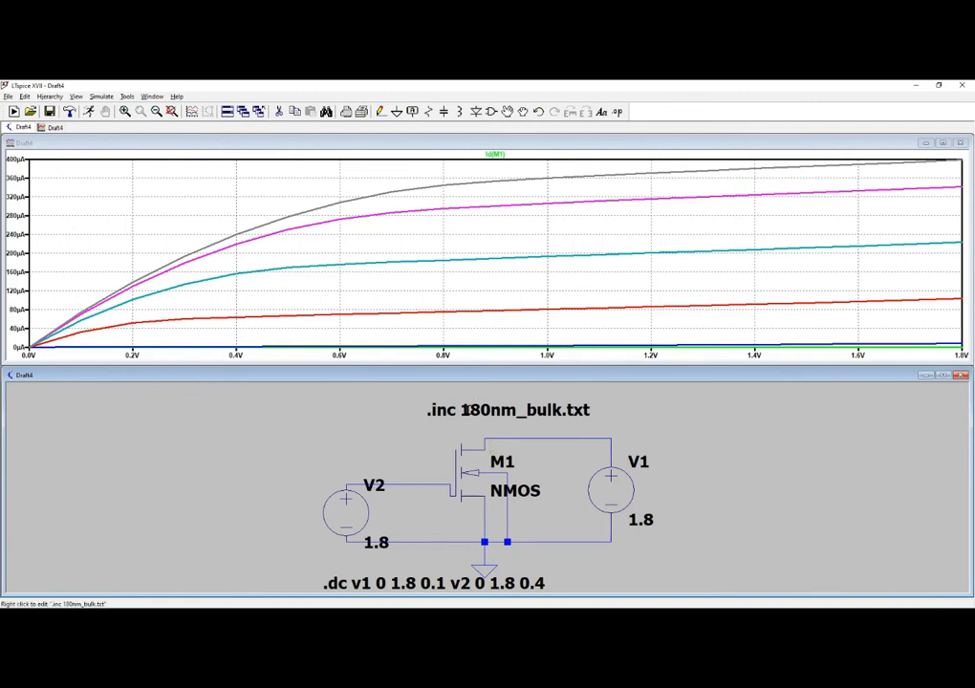
{"action": "double_click", "coordinate": [507, 409]}
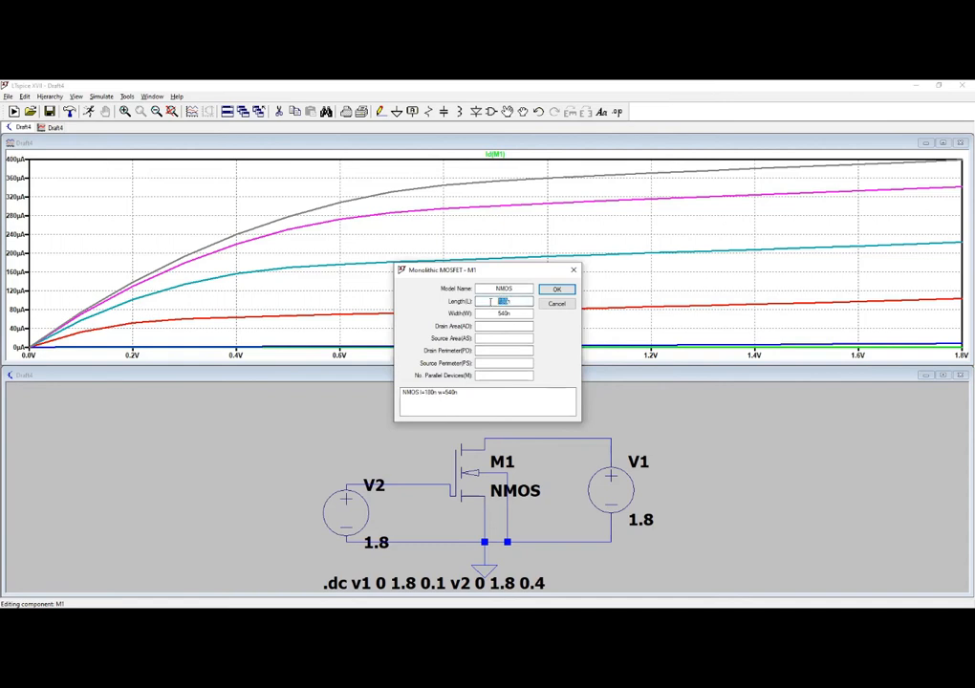
Step: Resize M1 to length 65n and width 130n
{"action": "type", "text": "65n"}
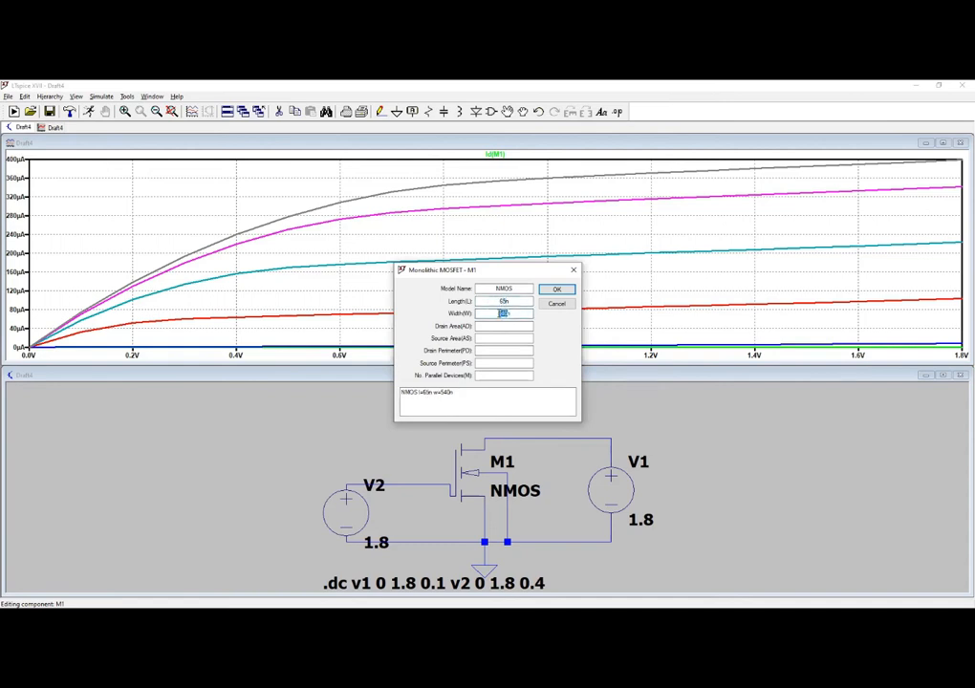
{"action": "type", "text": "13n"}
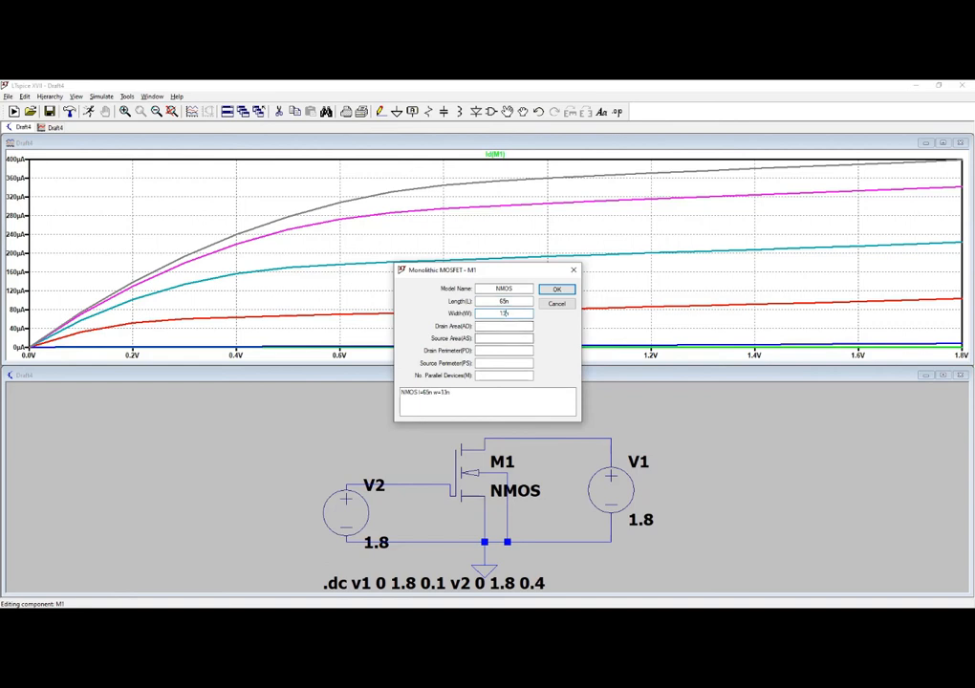
{"action": "type", "text": "130n"}
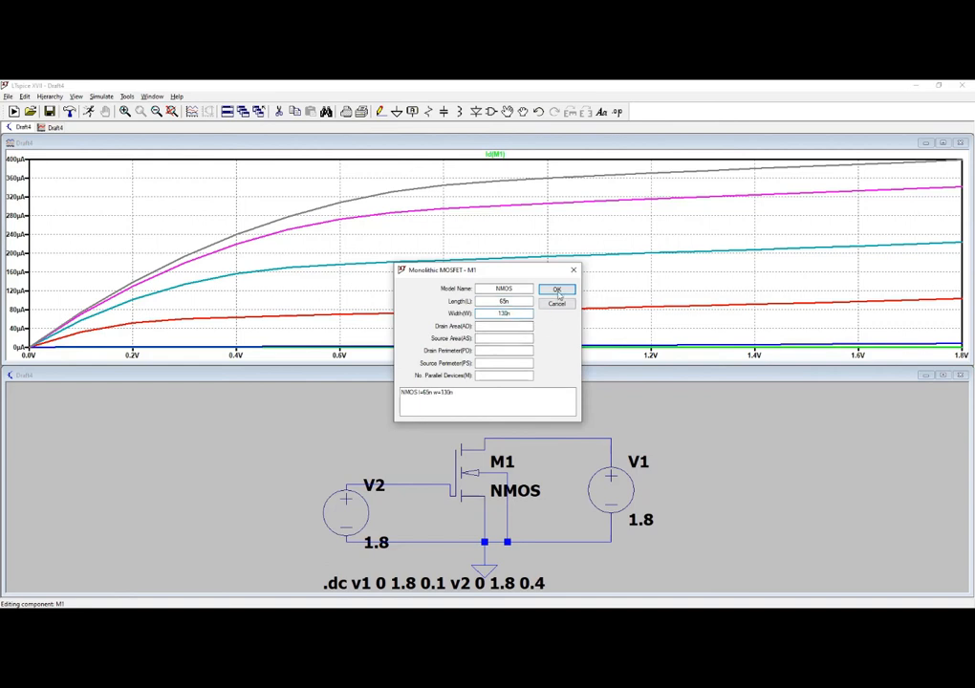
{"action": "left_click", "coordinate": [557, 289]}
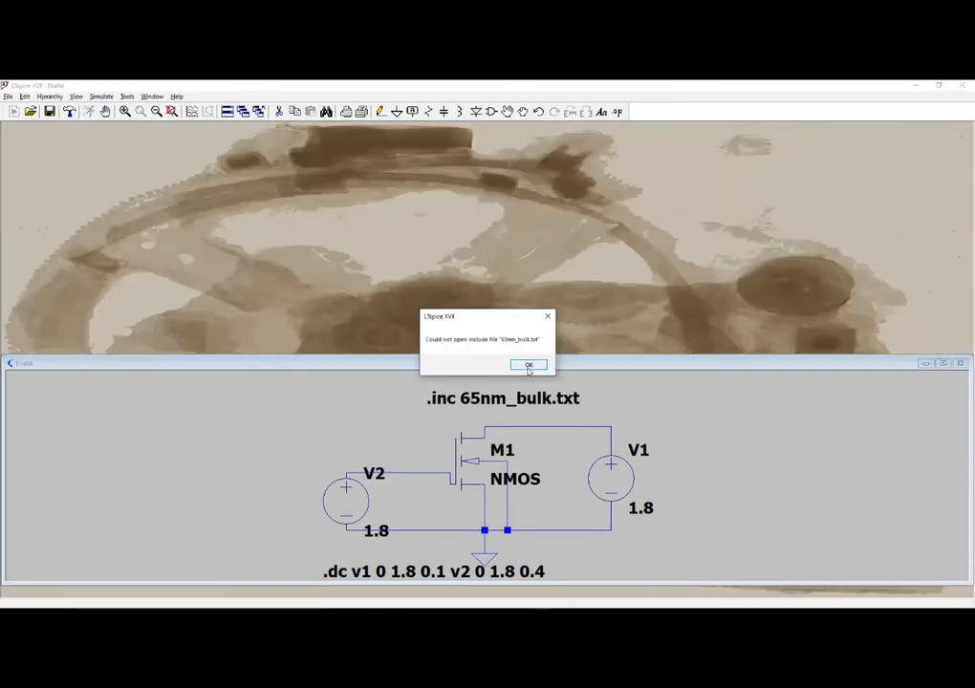
Step: Dismiss the cannot-open error and reconfirm the '.inc 65nm_bulk.txt' directive
{"action": "left_click", "coordinate": [527, 365]}
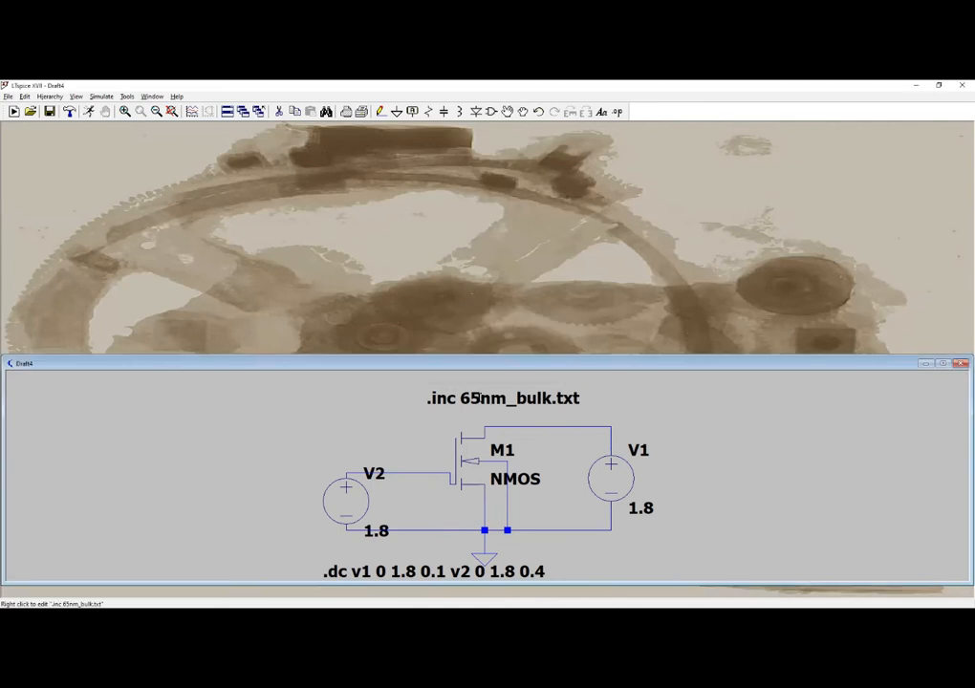
{"action": "double_click", "coordinate": [502, 398]}
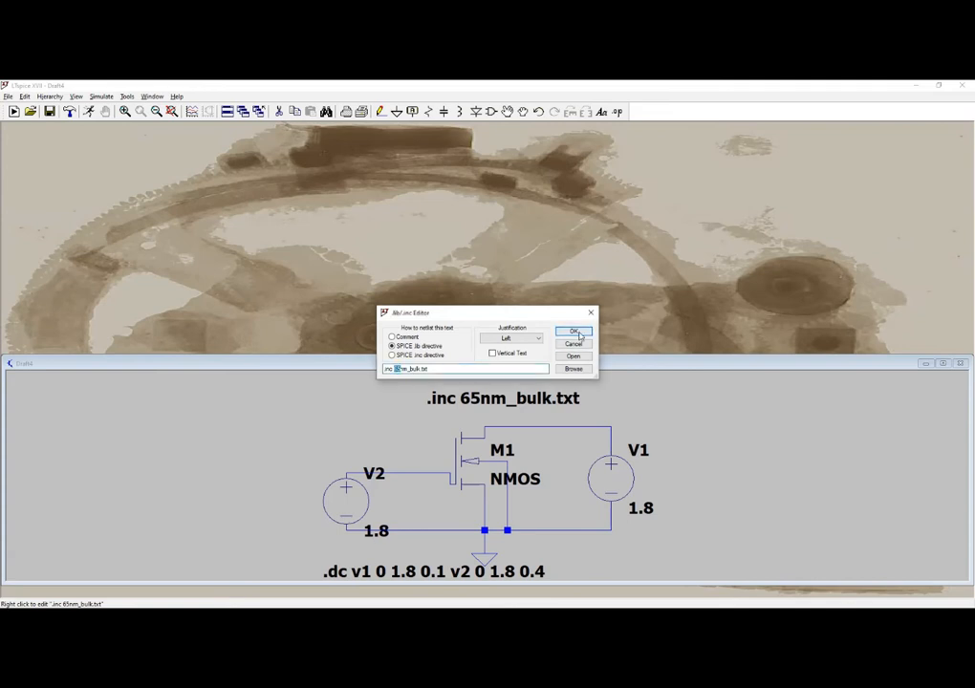
{"action": "left_click", "coordinate": [574, 331]}
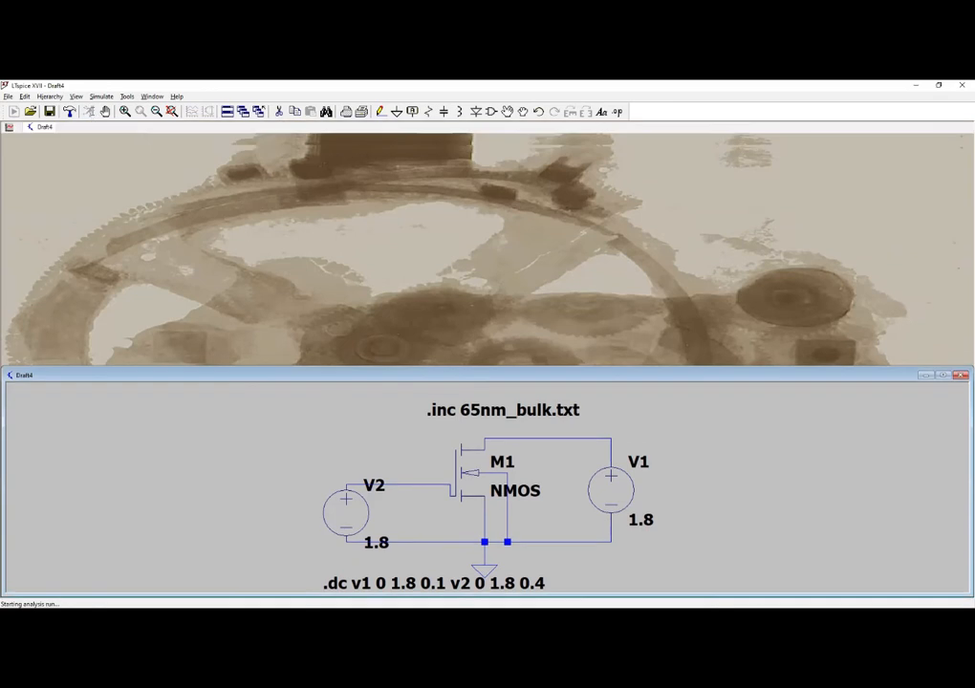
Step: Set M1's width to 65n, rerun the sweep, and probe Id(M1)
{"action": "left_click", "coordinate": [14, 112]}
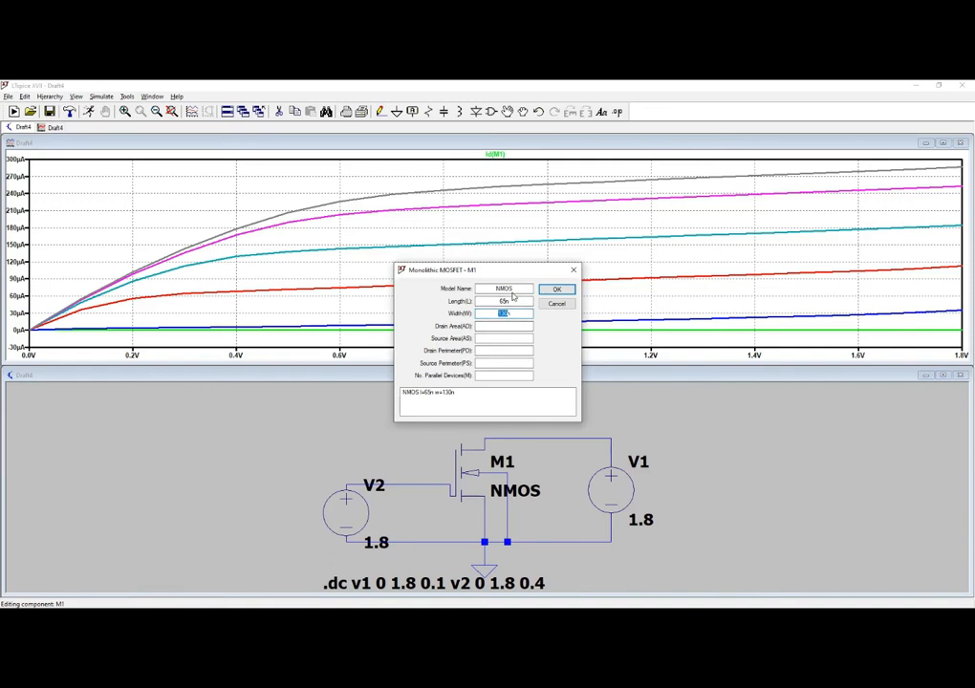
{"action": "type", "text": "65n"}
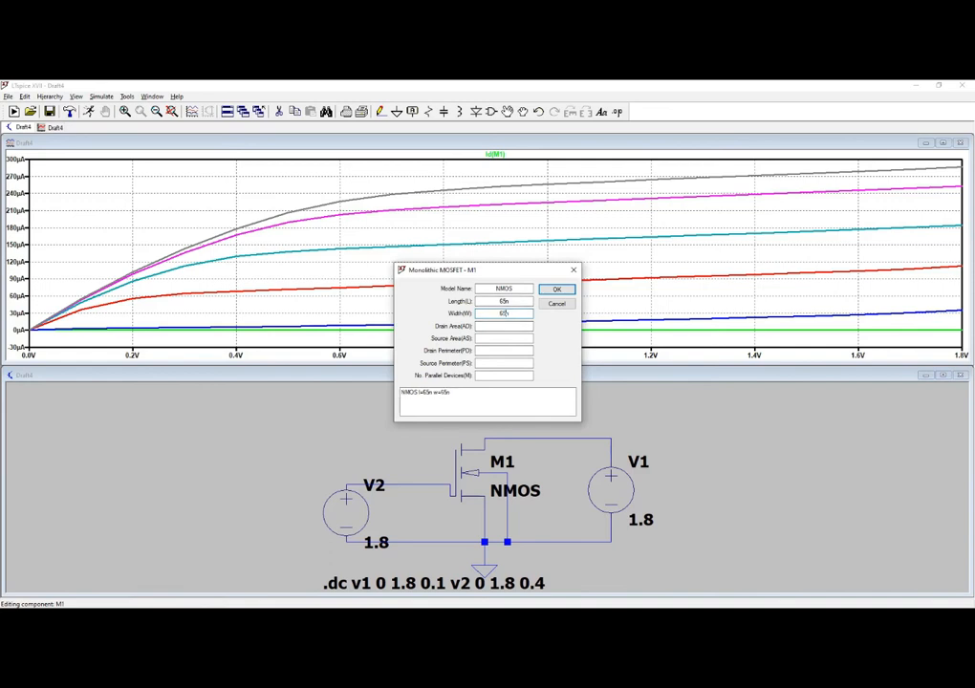
{"action": "left_click", "coordinate": [557, 289]}
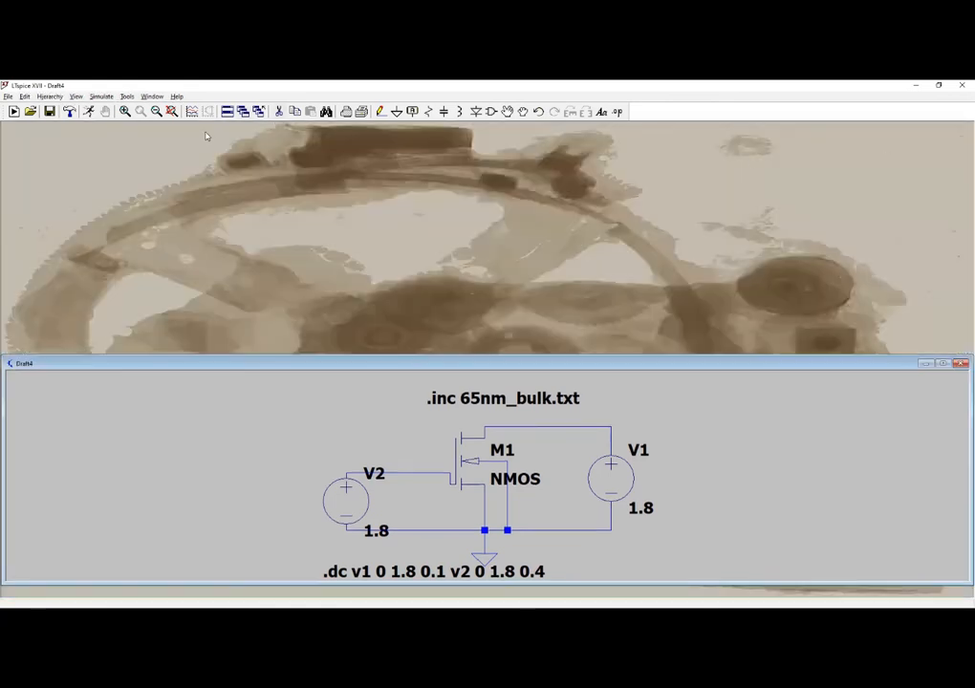
{"action": "left_click", "coordinate": [13, 112]}
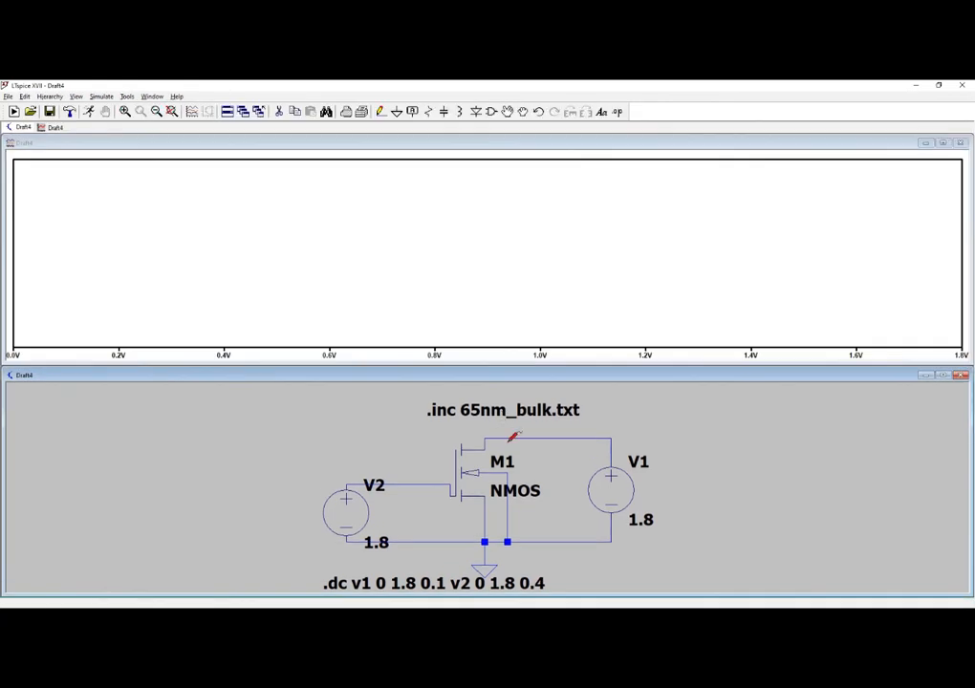
{"action": "left_click", "coordinate": [507, 442]}
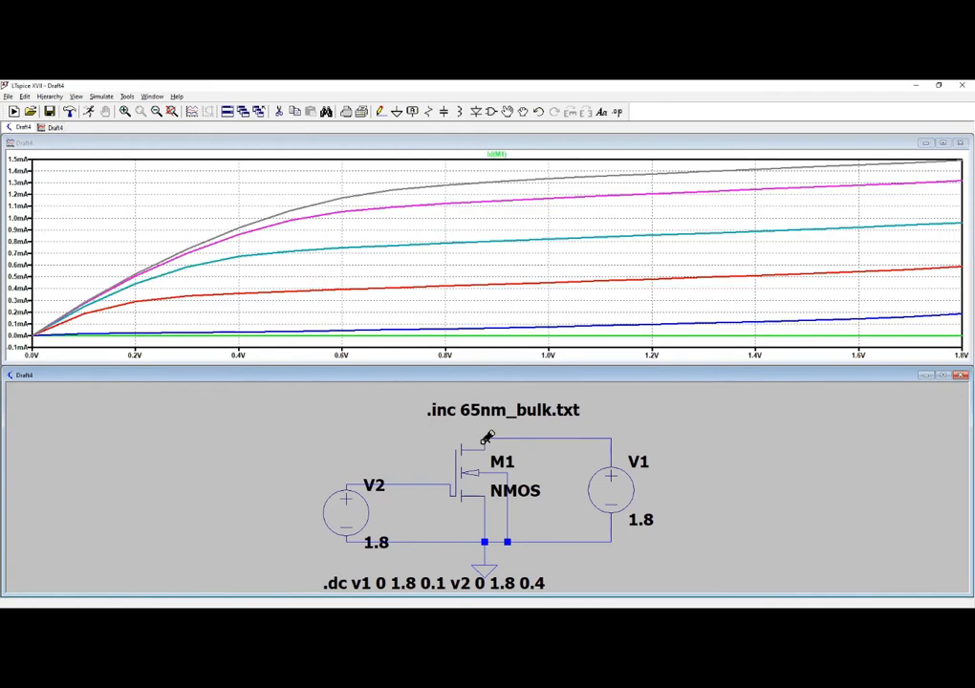
{"action": "mouse_move", "coordinate": [577, 179]}
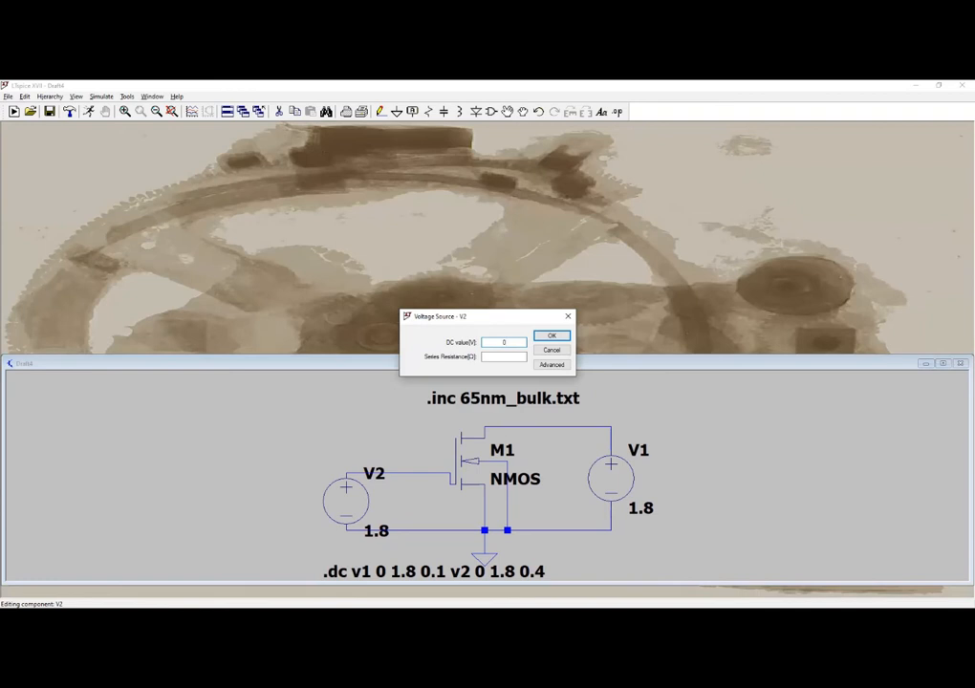
Step: Enter 0.9 as the DC value for V2 and V1
{"action": "type", "text": "0.9"}
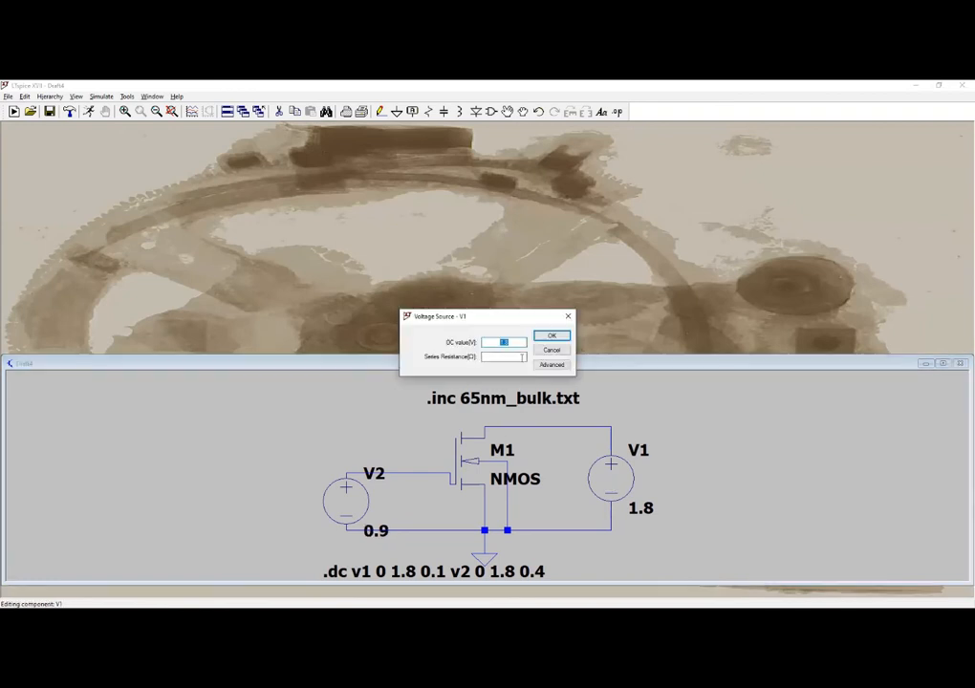
{"action": "type", "text": "0.9"}
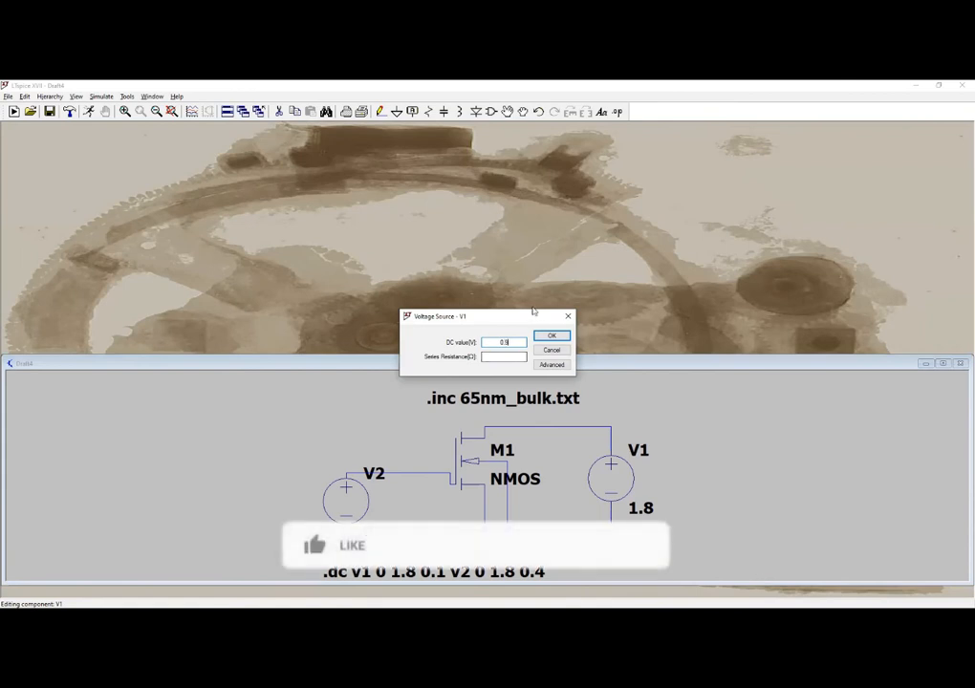
{"action": "left_click", "coordinate": [552, 335]}
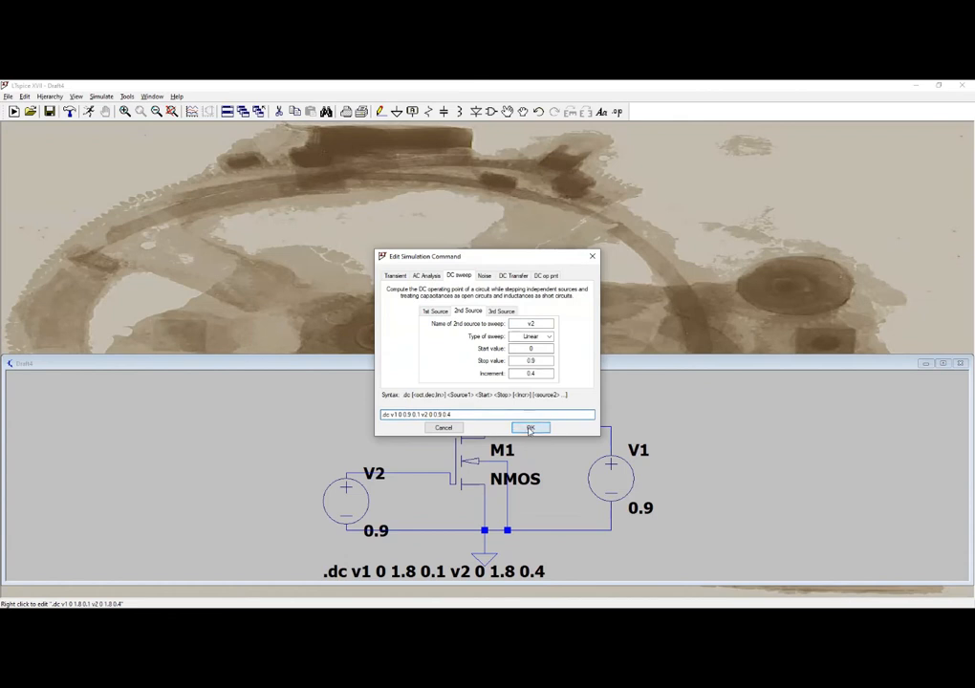
Step: Accept the 0 to 0.9 V sweep command and rerun to refresh the Id(M1) plot
{"action": "left_click", "coordinate": [530, 427]}
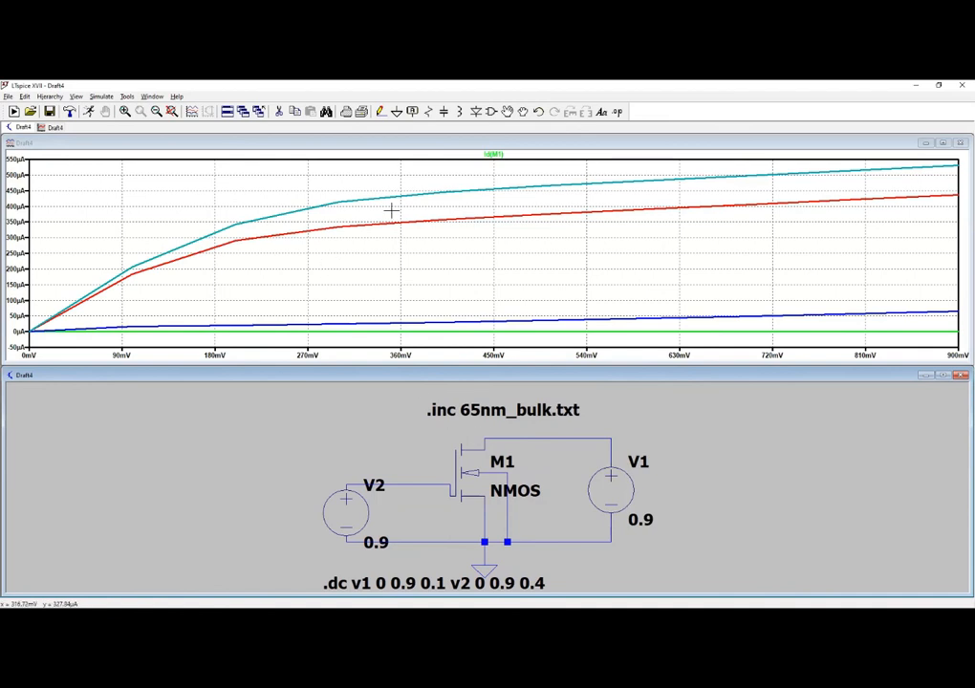
{"action": "mouse_move", "coordinate": [658, 268]}
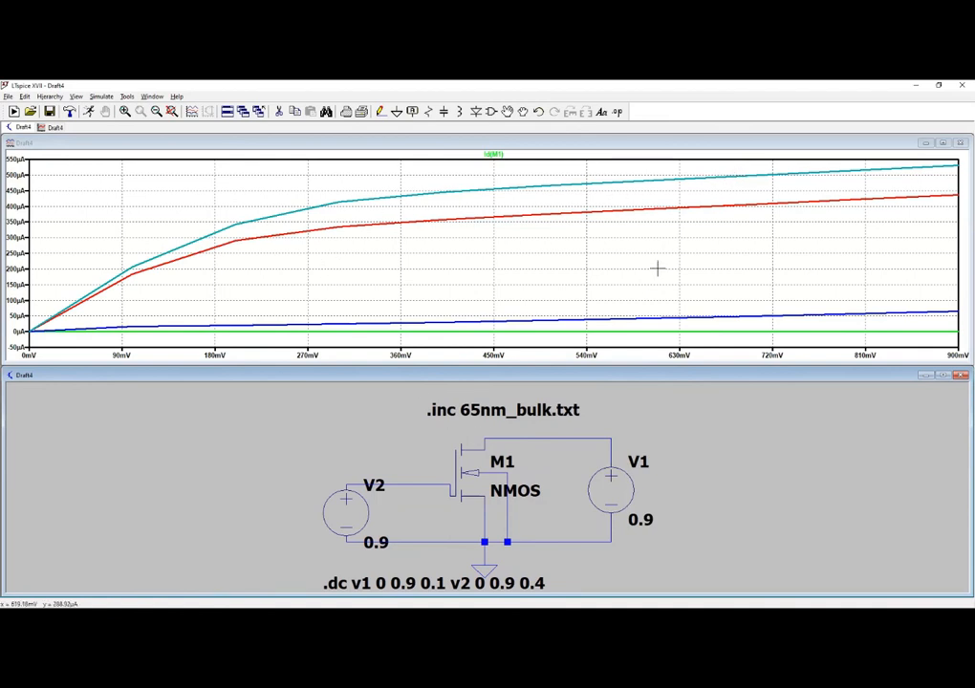
{"action": "mouse_move", "coordinate": [546, 306]}
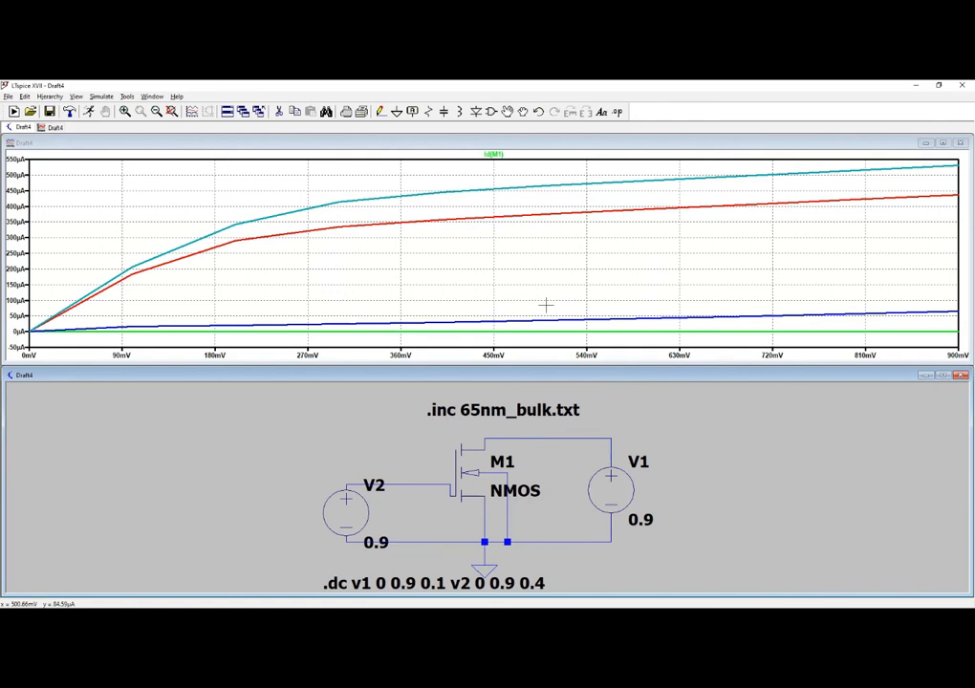
{"action": "mouse_move", "coordinate": [442, 204]}
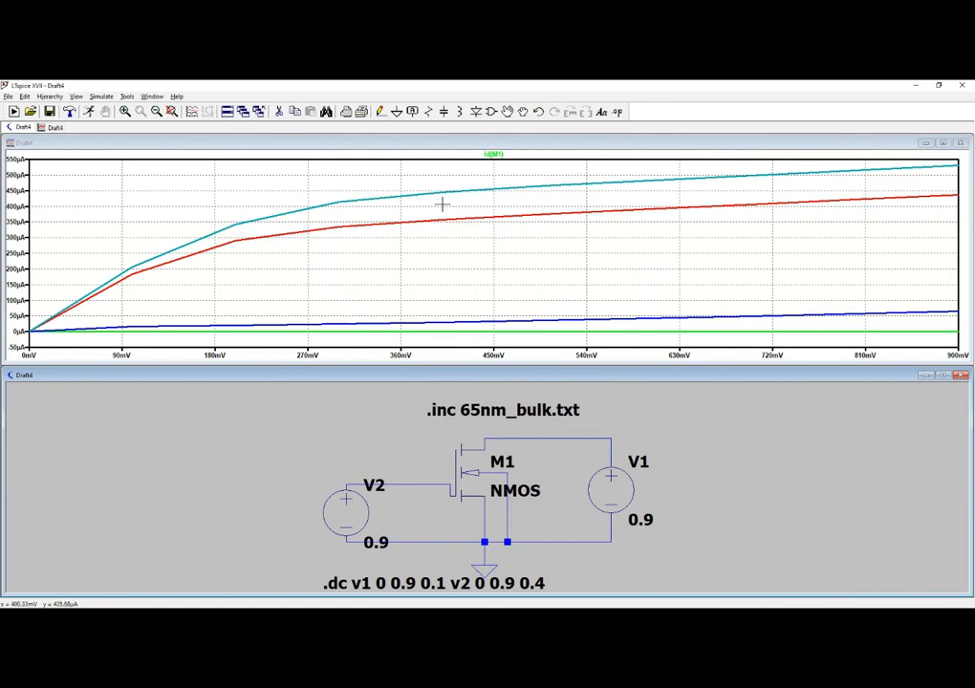
{"action": "right_click", "coordinate": [442, 204]}
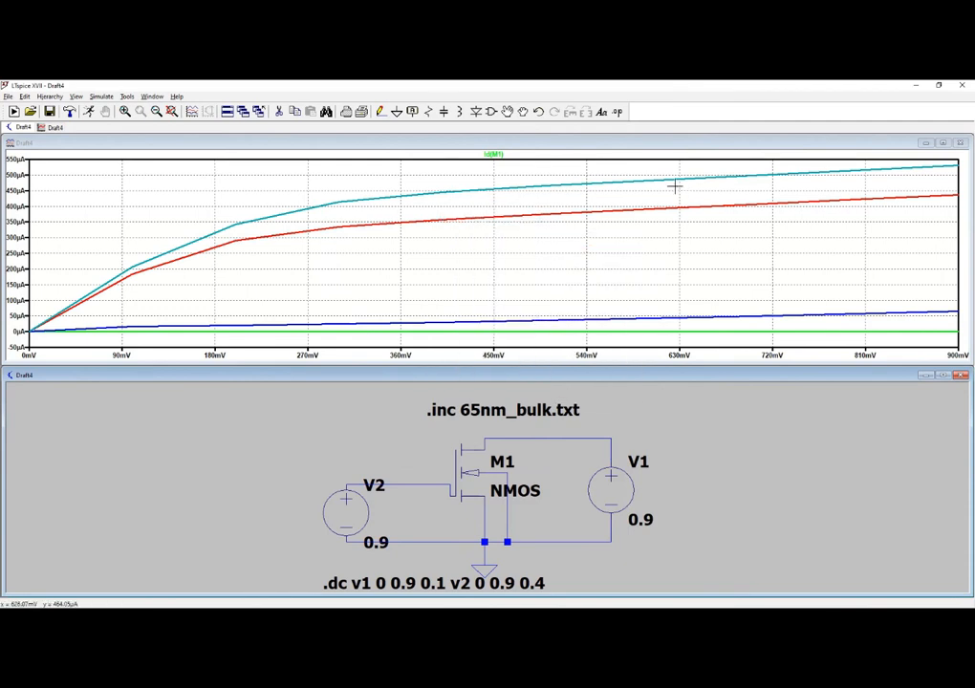
Step: Show only the V2 = 0.9 step's Id(M1) curve via Select Steps
{"action": "right_click", "coordinate": [674, 186]}
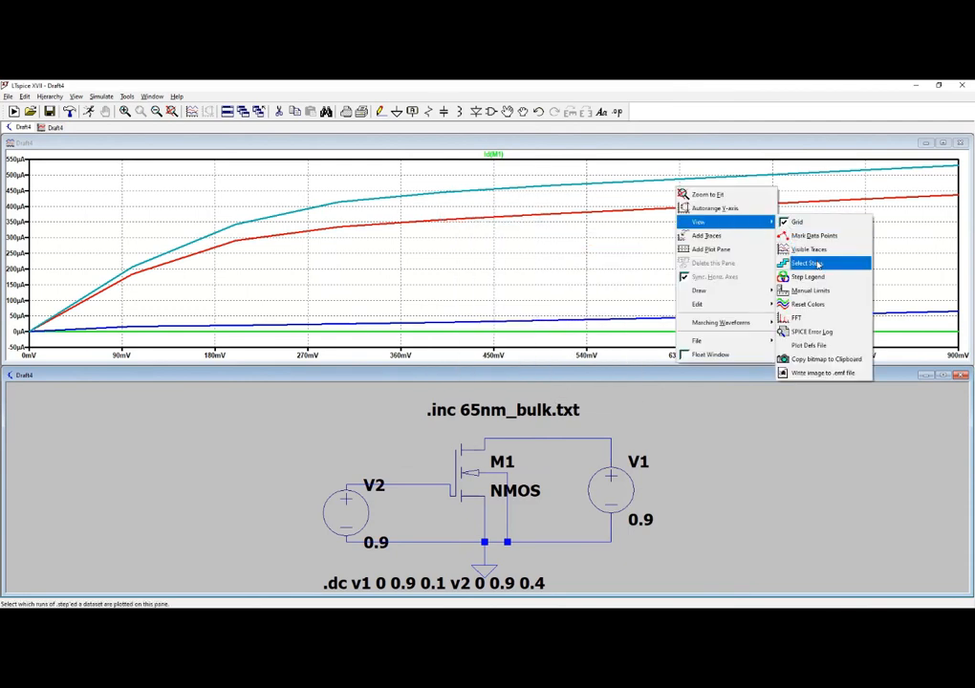
{"action": "left_click", "coordinate": [807, 263]}
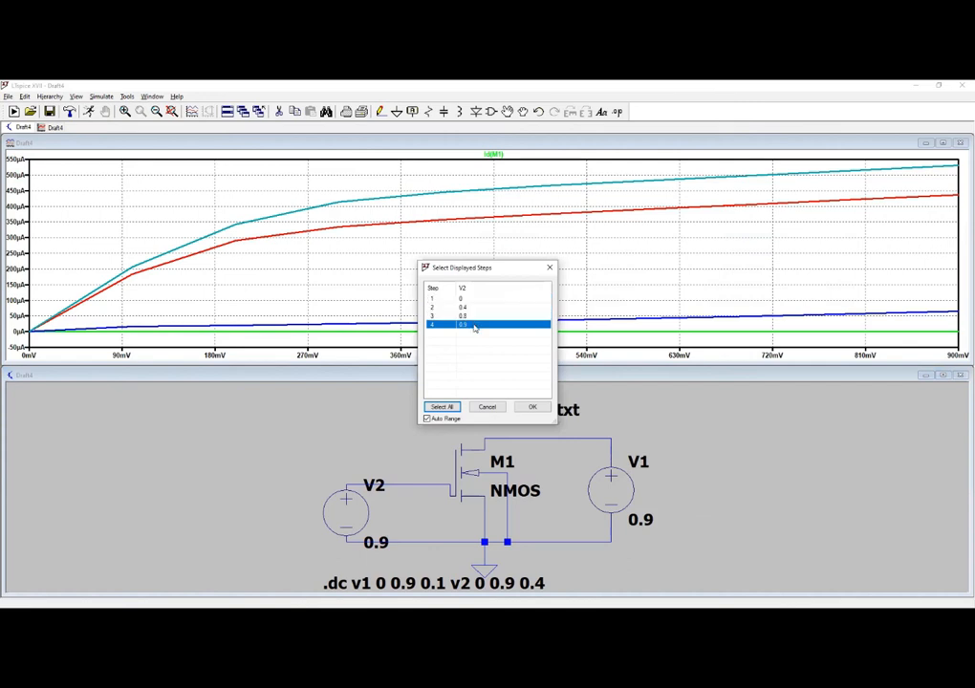
{"action": "left_click", "coordinate": [441, 406]}
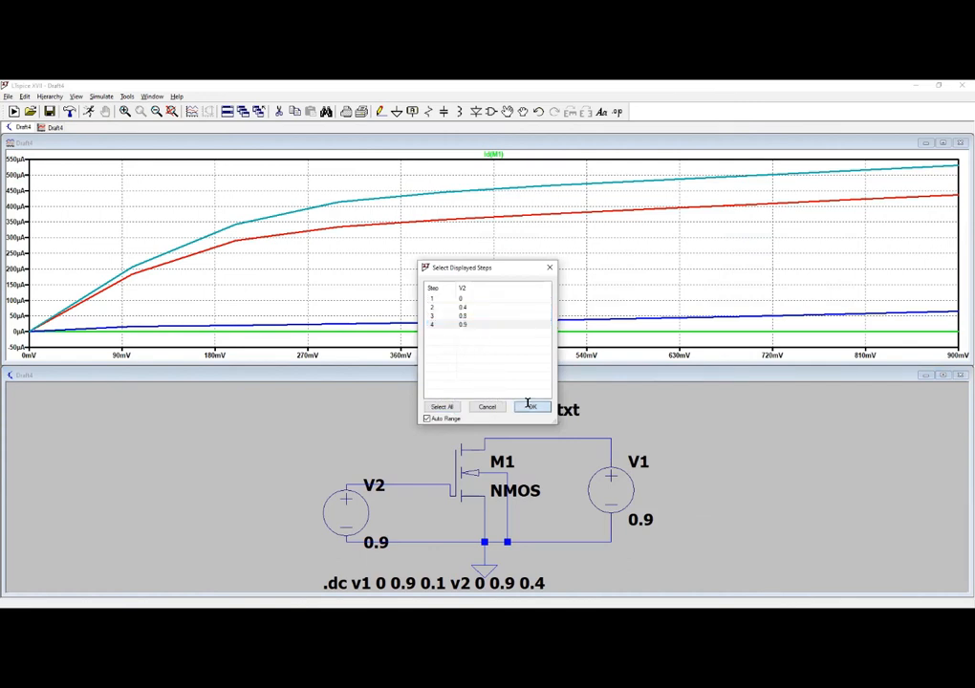
{"action": "left_click", "coordinate": [530, 407]}
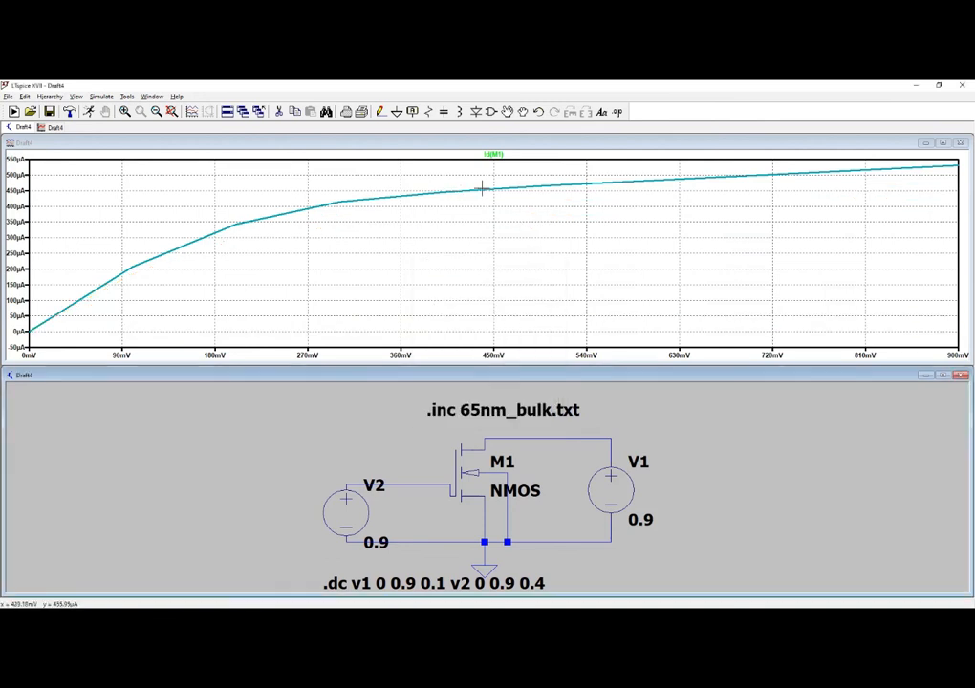
Step: Switch the displayed step to only the V2 = 0.4 curve
{"action": "right_click", "coordinate": [483, 188]}
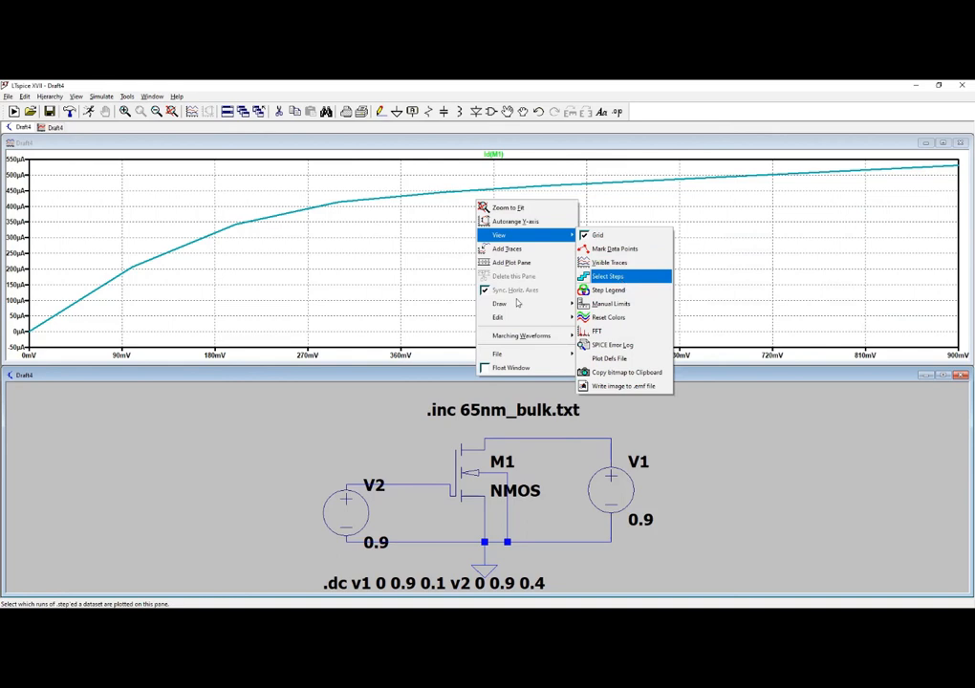
{"action": "left_click", "coordinate": [607, 277]}
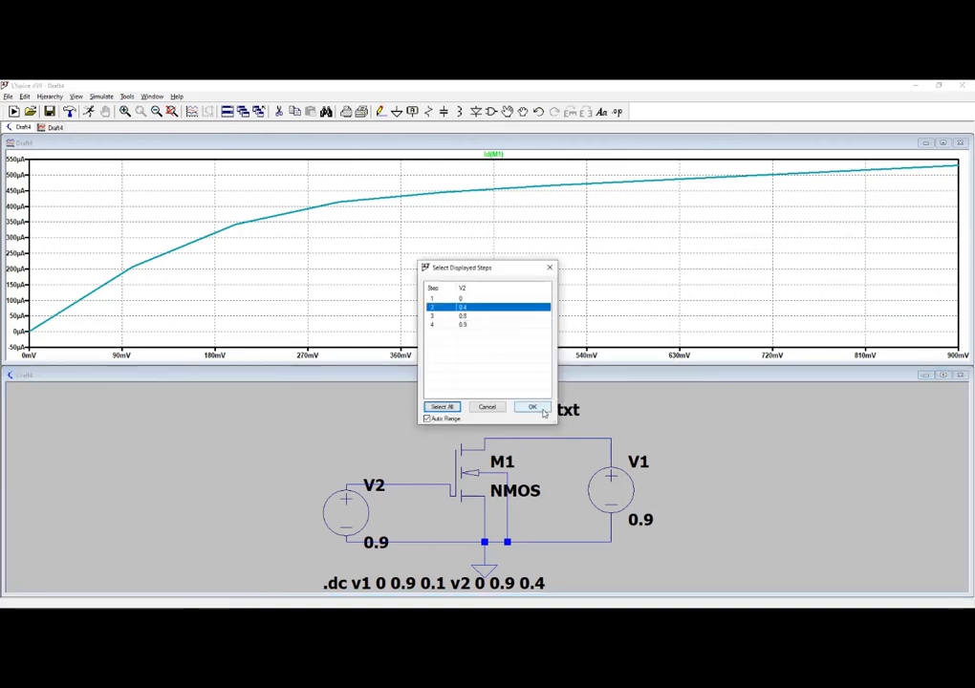
{"action": "left_click", "coordinate": [533, 406]}
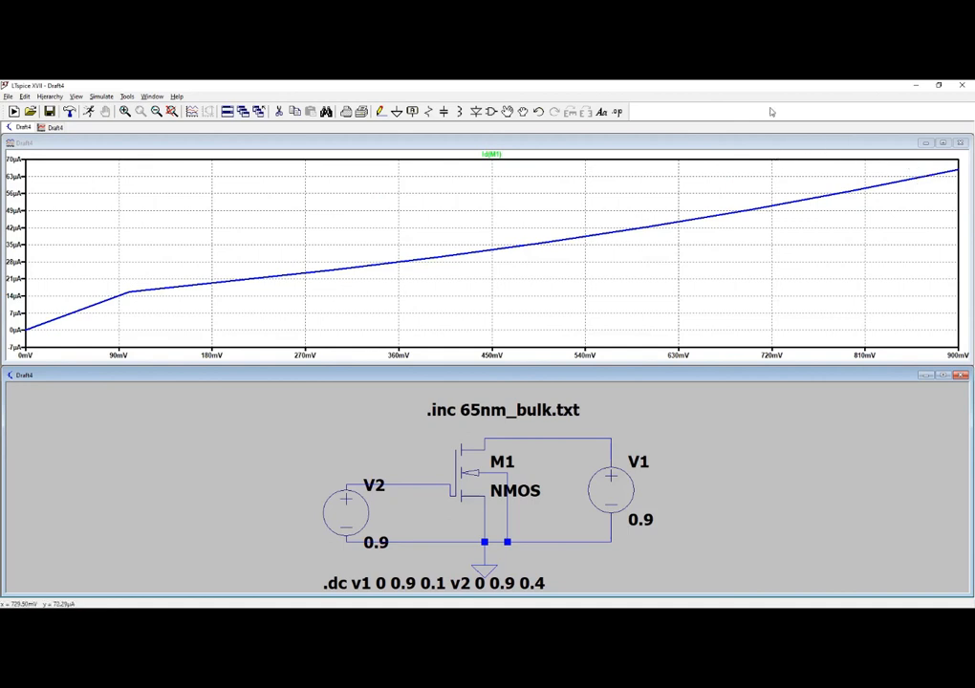
{"action": "mouse_move", "coordinate": [796, 174]}
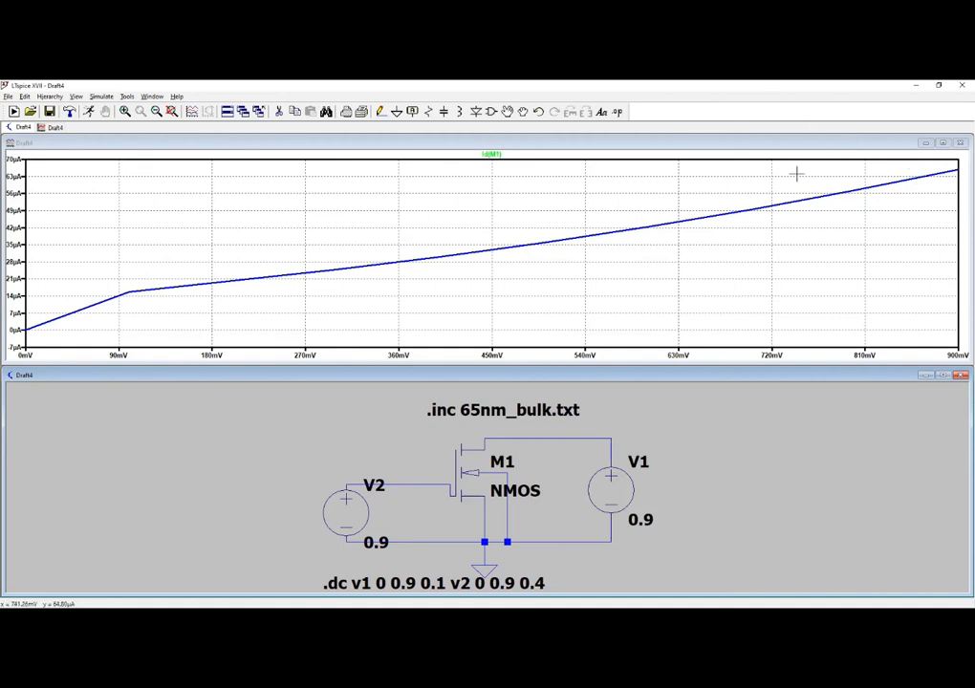
{"action": "mouse_move", "coordinate": [949, 155]}
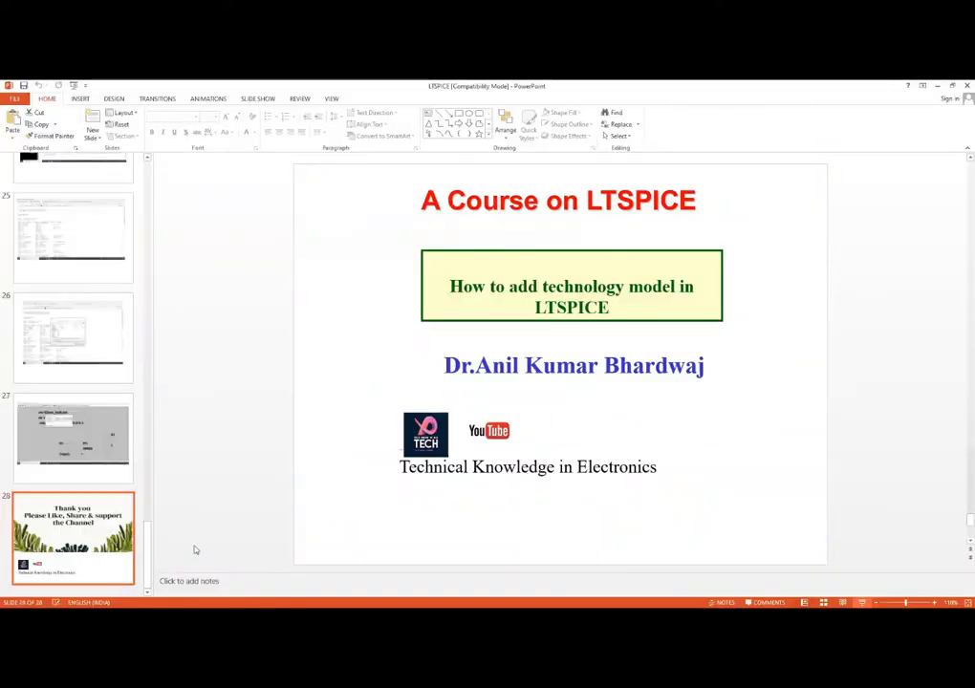
Step: Show slide 28, the closing 'Thank you' slide
{"action": "left_click", "coordinate": [73, 538]}
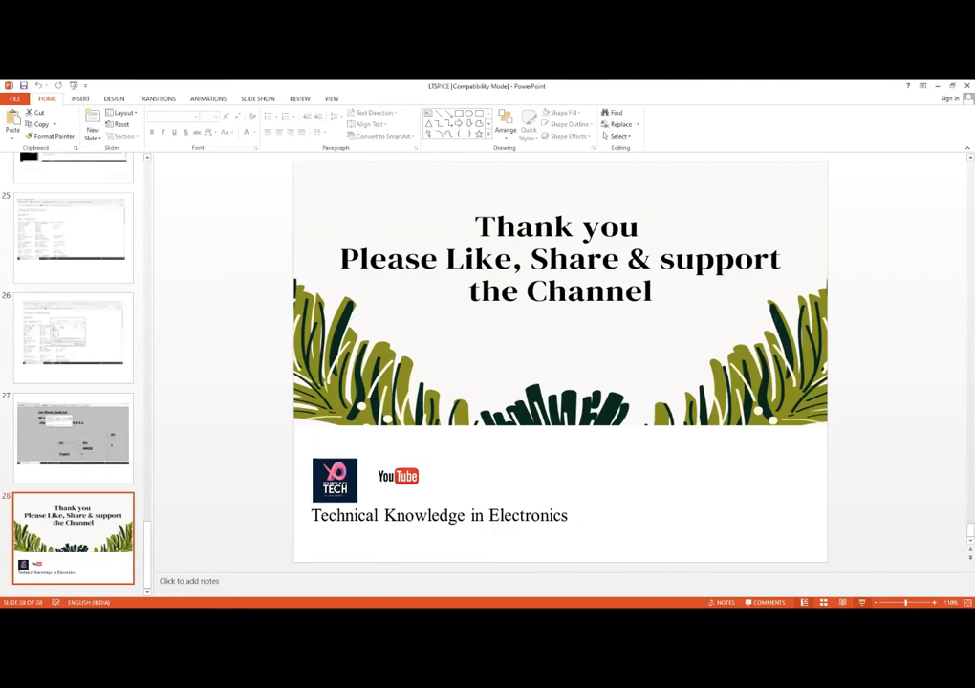